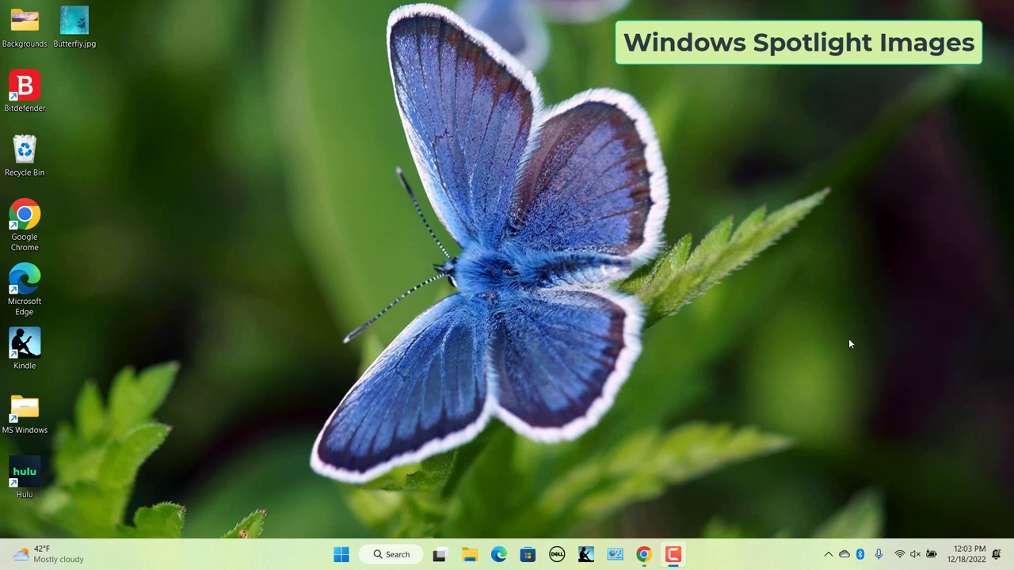
{"action": "mouse_move", "coordinate": [651, 323]}
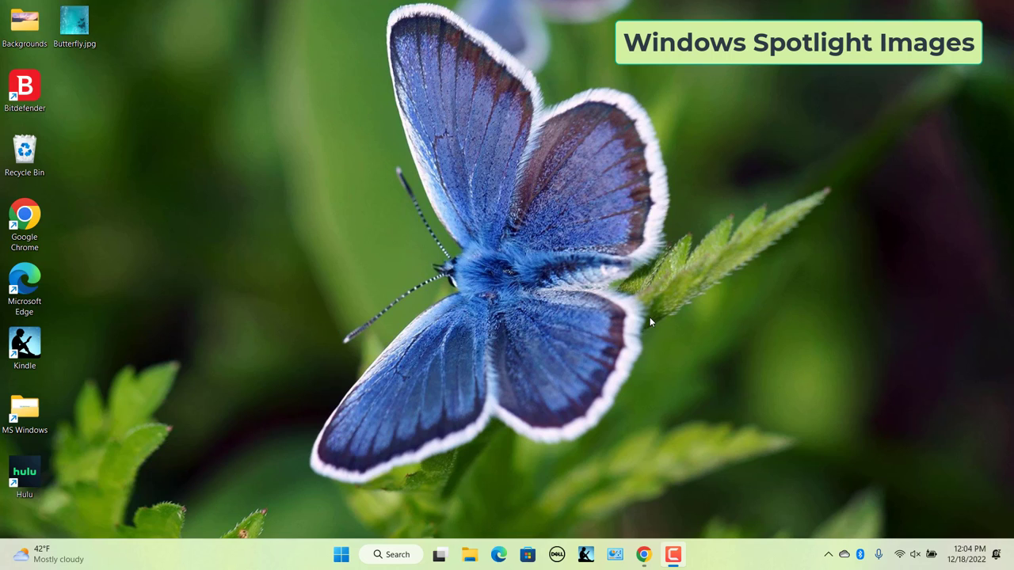
{"action": "mouse_move", "coordinate": [329, 469]}
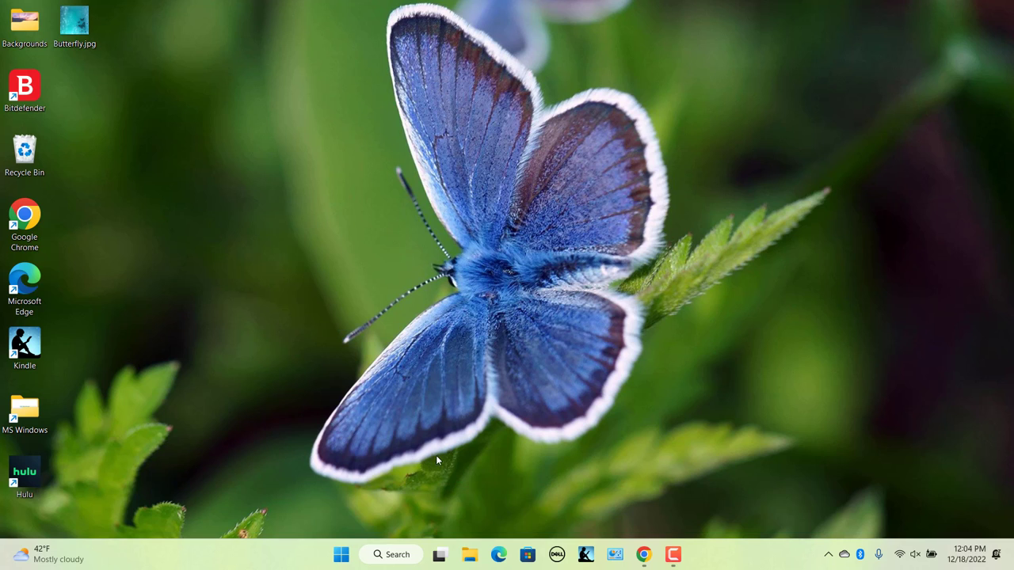
- Navigate to the ContentDeliveryManager LocalState\Assets folder, reopening it through the Run dialog
{"action": "left_click", "coordinate": [470, 554]}
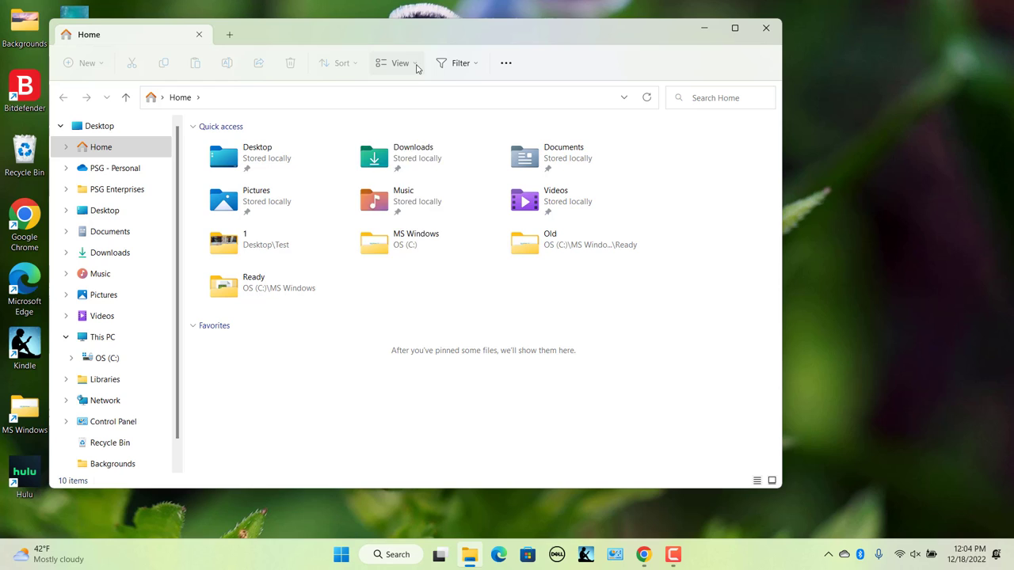
{"action": "left_click", "coordinate": [400, 62]}
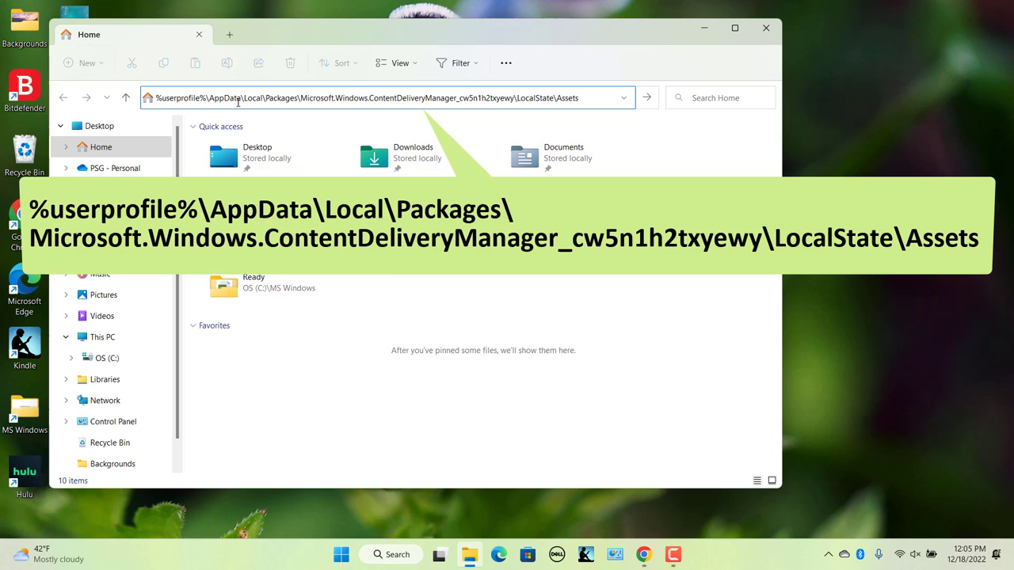
{"action": "key", "text": "Return"}
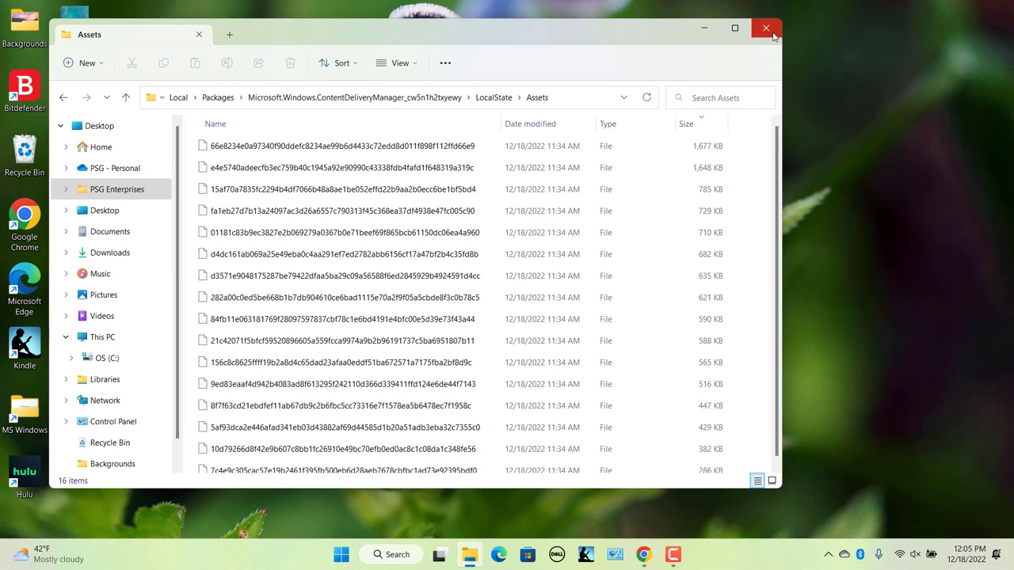
{"action": "left_click", "coordinate": [766, 28]}
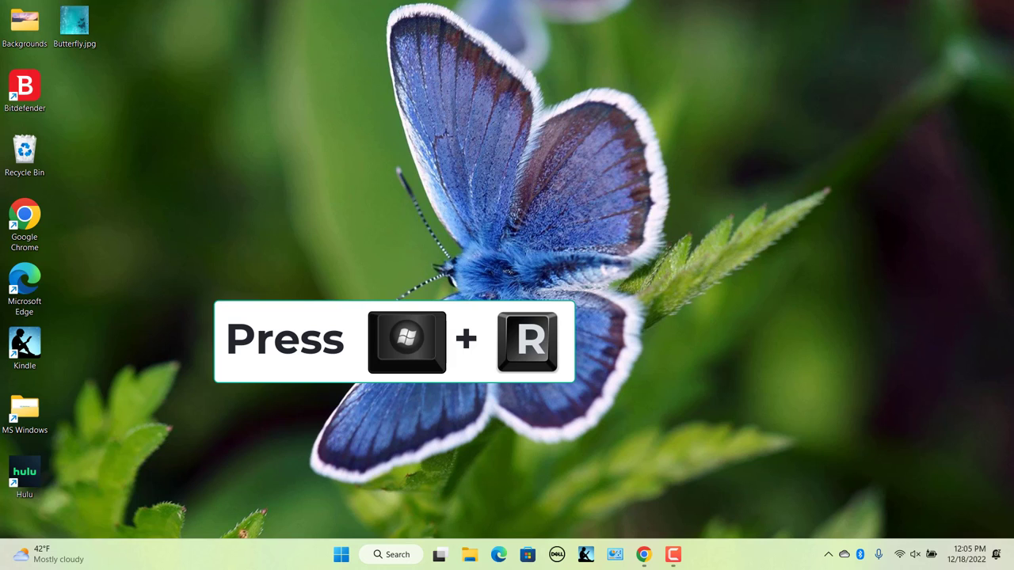
{"action": "key", "text": "Win+r"}
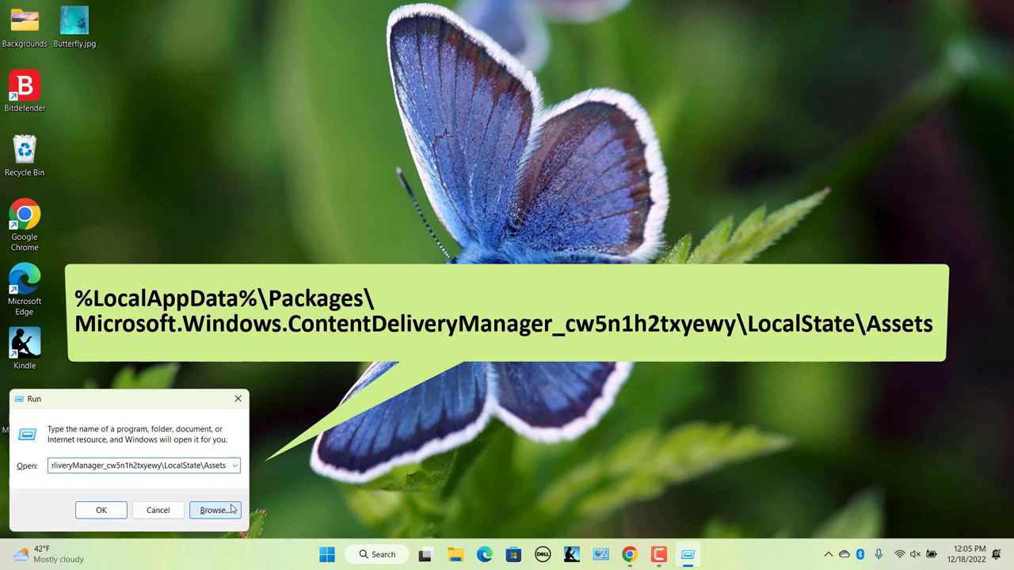
{"action": "mouse_move", "coordinate": [163, 527]}
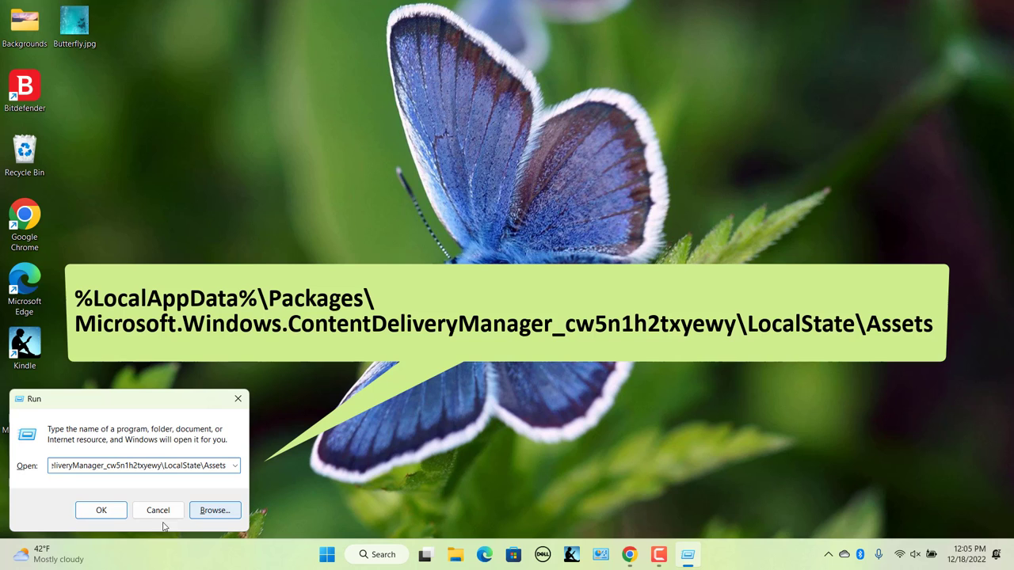
{"action": "left_click", "coordinate": [101, 510]}
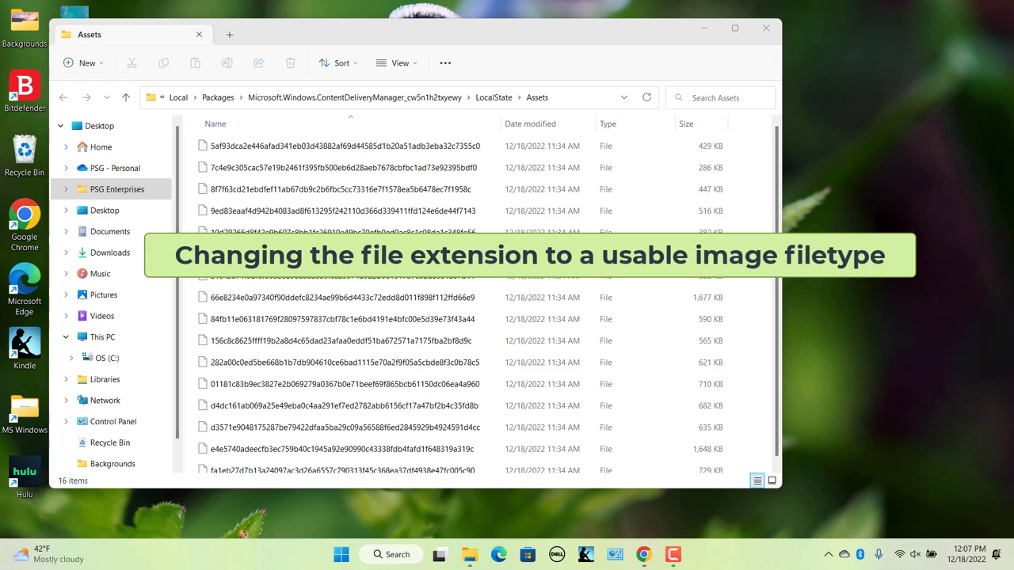
- Sort the Assets files by size in descending order
{"action": "left_click", "coordinate": [341, 62]}
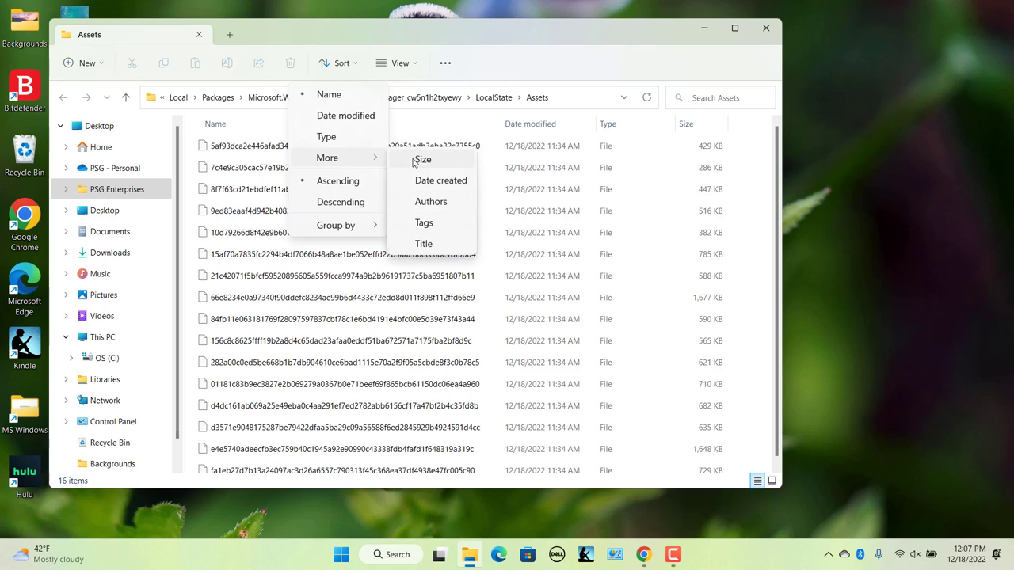
{"action": "left_click", "coordinate": [423, 159]}
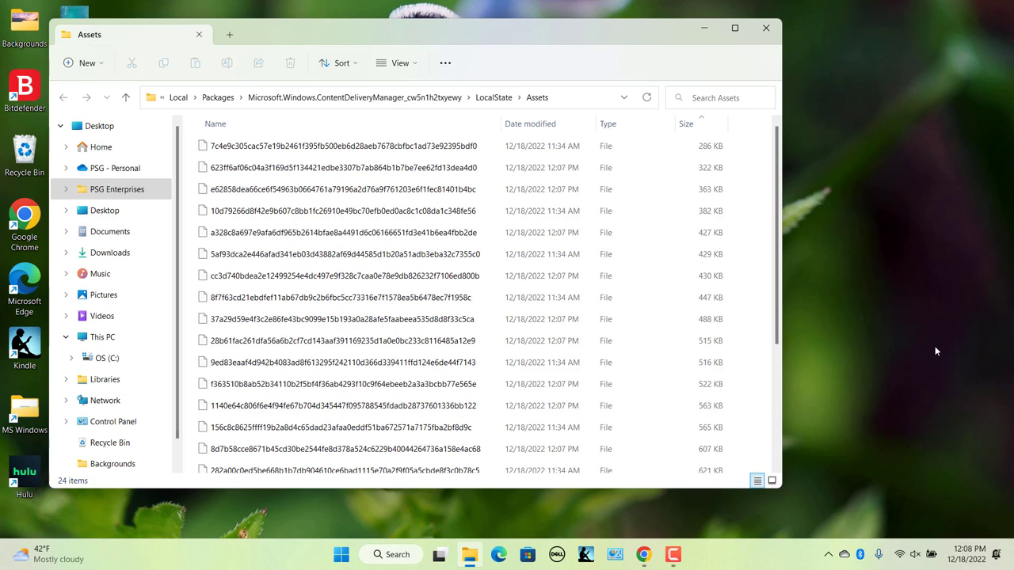
{"action": "left_click", "coordinate": [686, 124]}
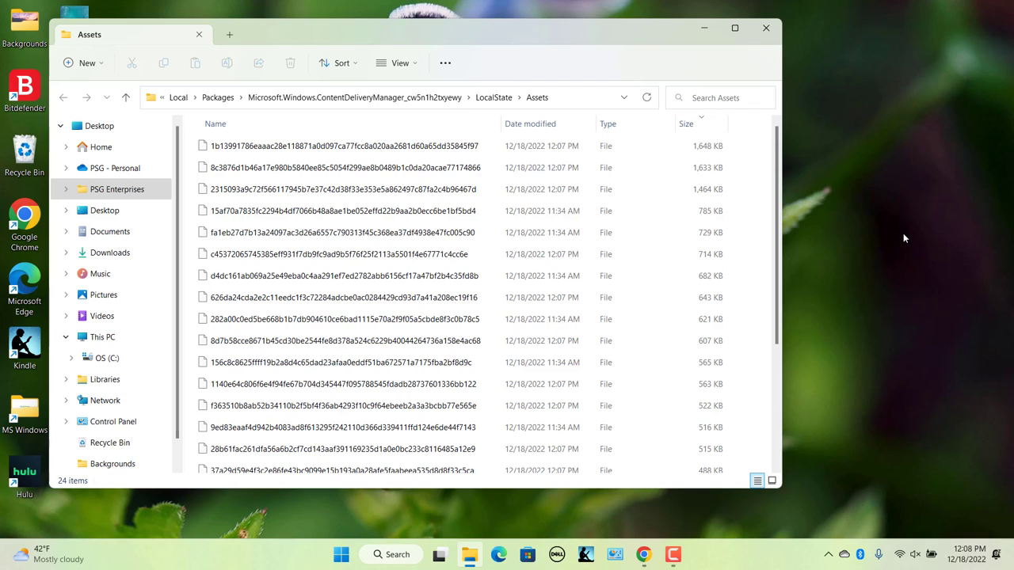
{"action": "mouse_move", "coordinate": [953, 303]}
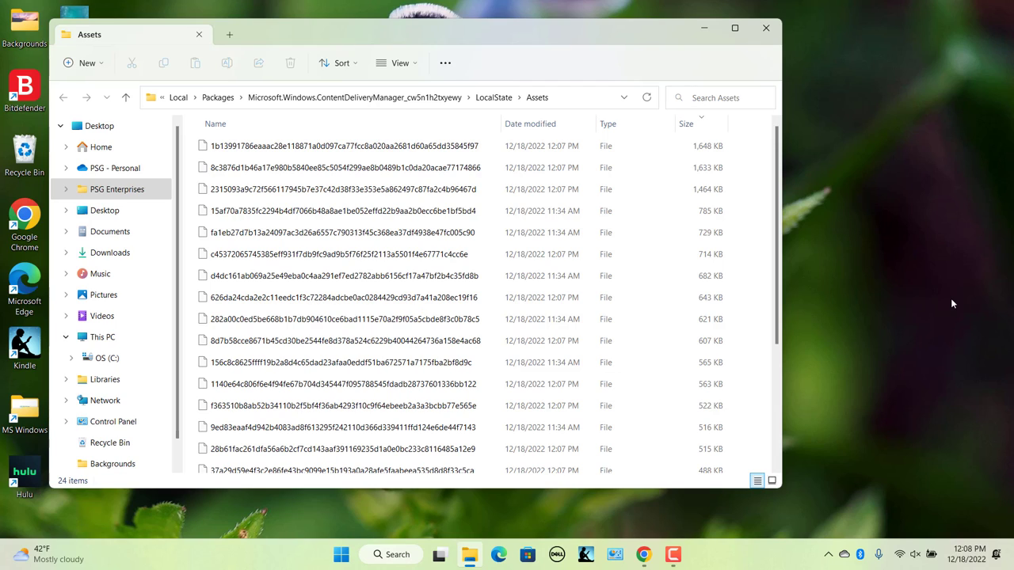
{"action": "left_click", "coordinate": [340, 189]}
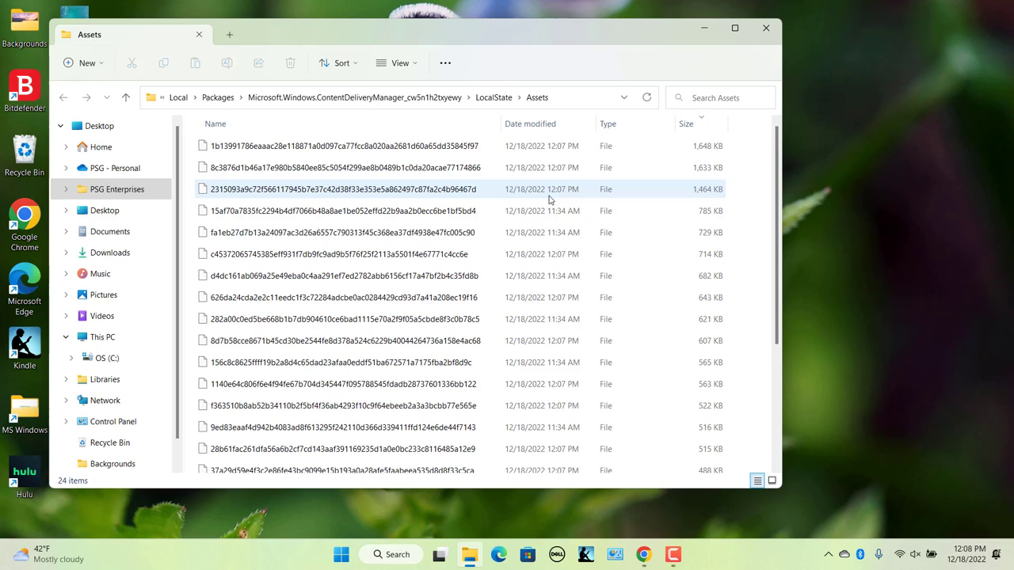
- Select all 24 asset files and copy them
{"action": "left_click", "coordinate": [342, 145]}
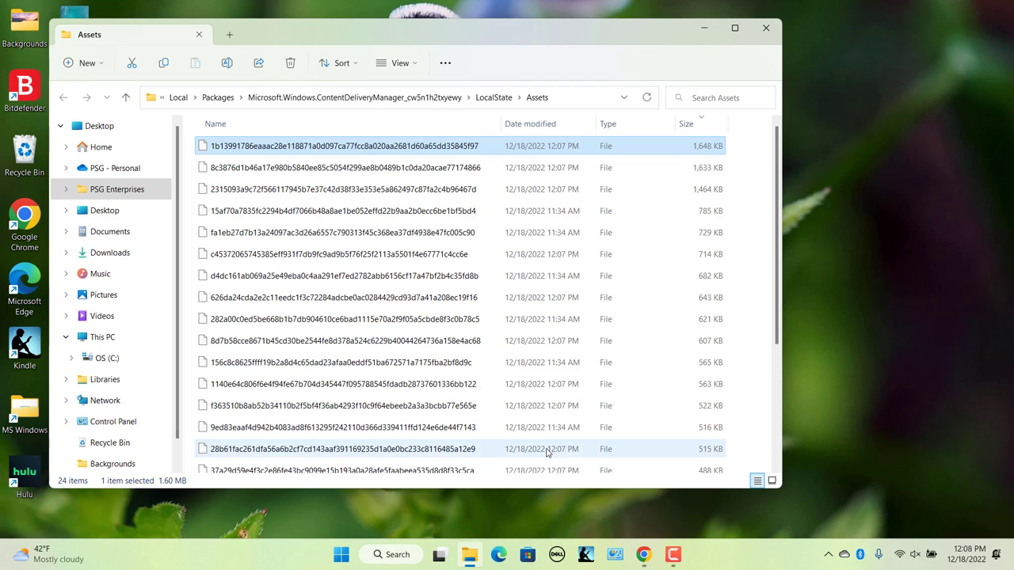
{"action": "key", "text": "ctrl+a"}
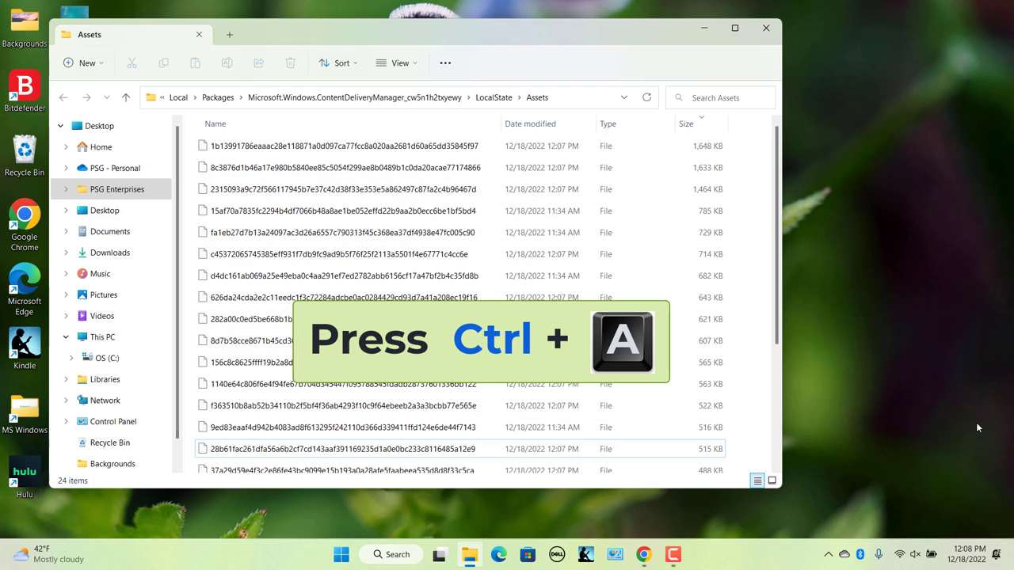
{"action": "key", "text": "ctrl+a"}
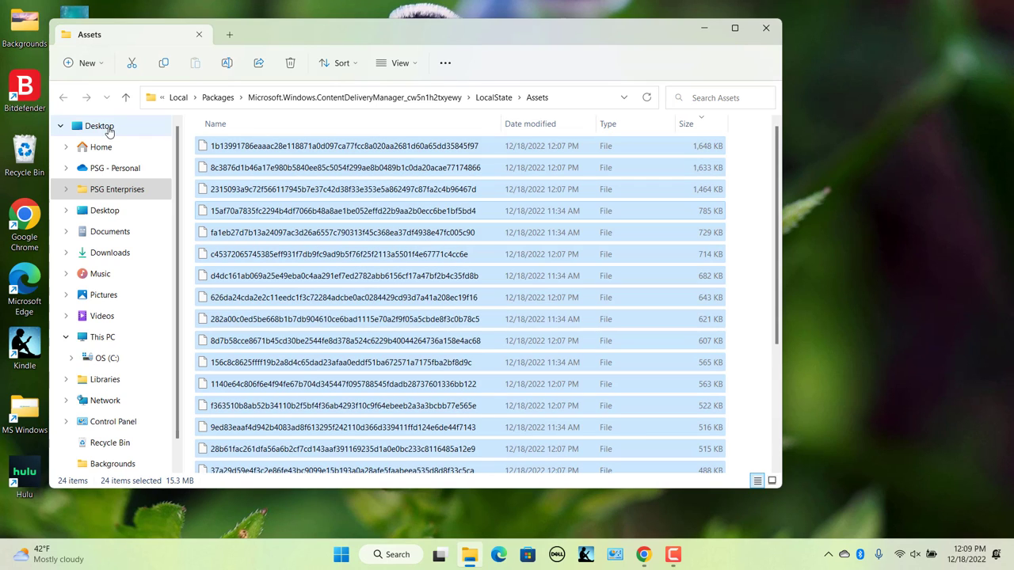
- Create a SpotLightImages folder on the Desktop and open it
{"action": "left_click", "coordinate": [99, 126]}
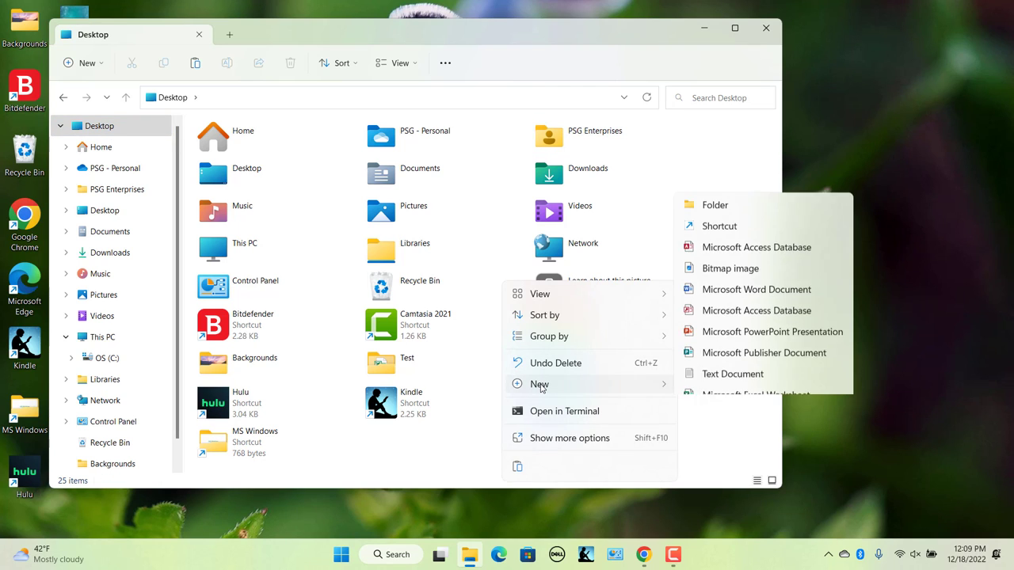
{"action": "left_click", "coordinate": [714, 204]}
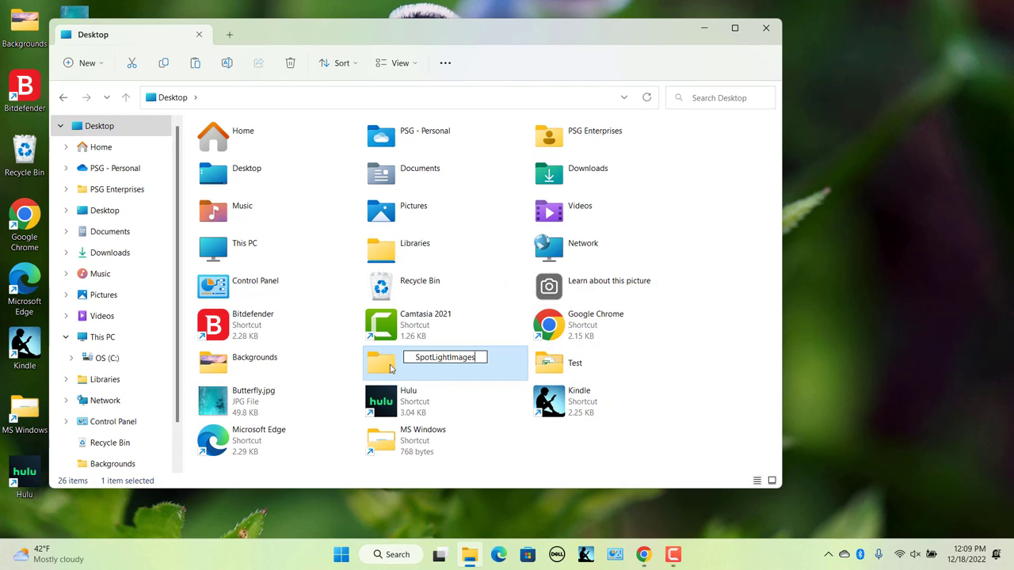
{"action": "double_click", "coordinate": [381, 362]}
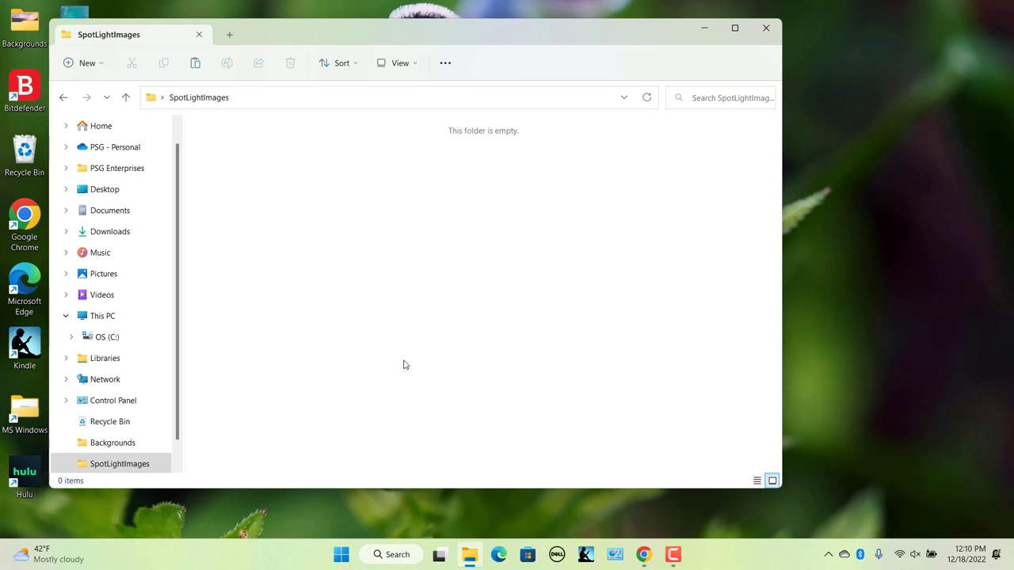
{"action": "mouse_move", "coordinate": [321, 117]}
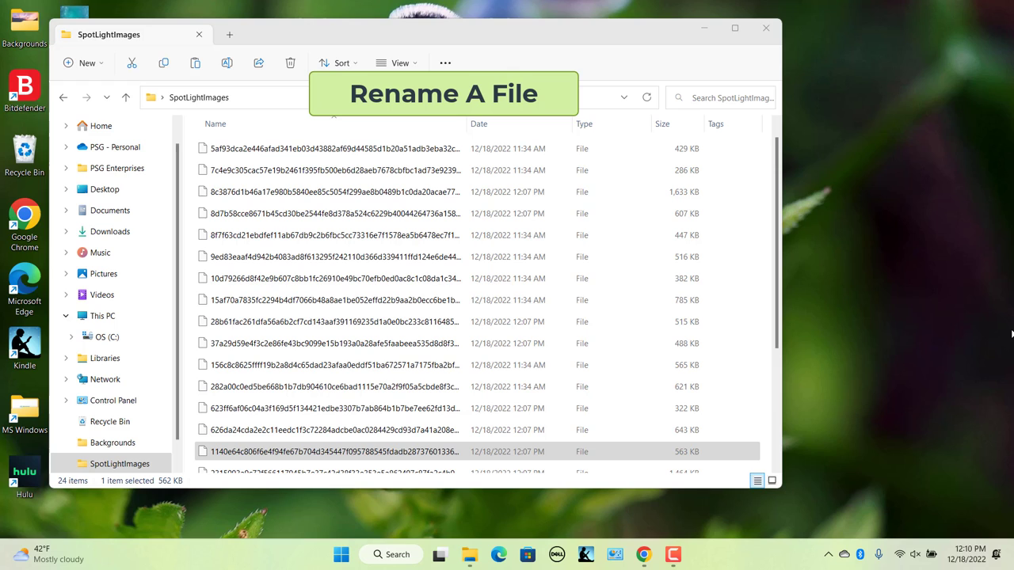
{"action": "right_click", "coordinate": [331, 149]}
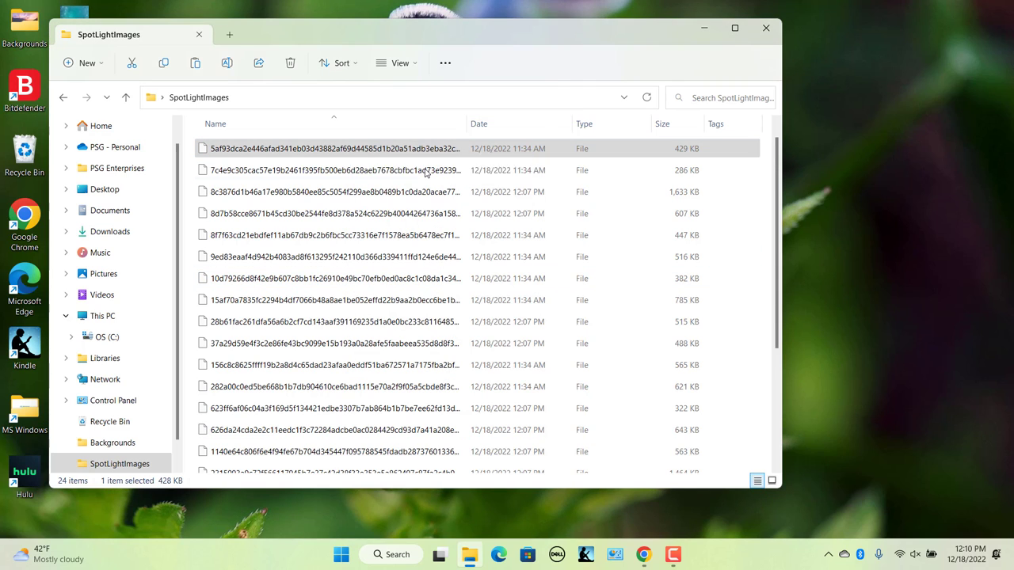
{"action": "left_click", "coordinate": [332, 148]}
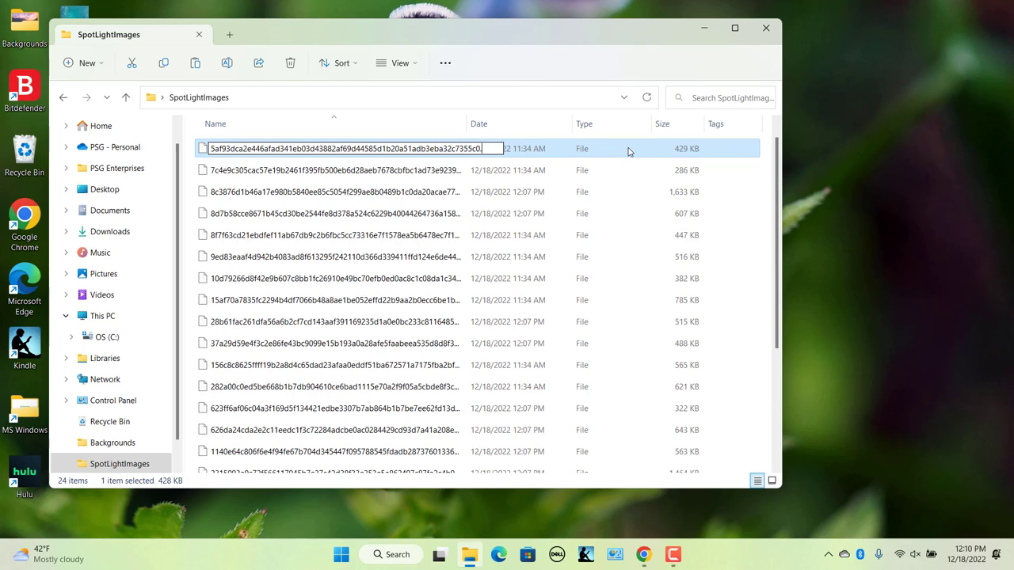
{"action": "type", "text": ".jpg"}
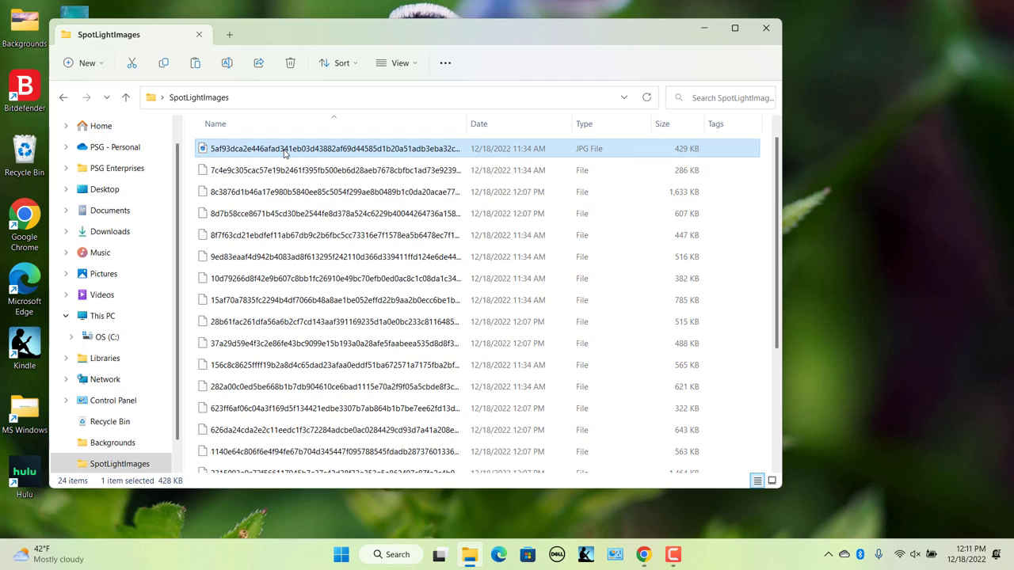
{"action": "double_click", "coordinate": [330, 148]}
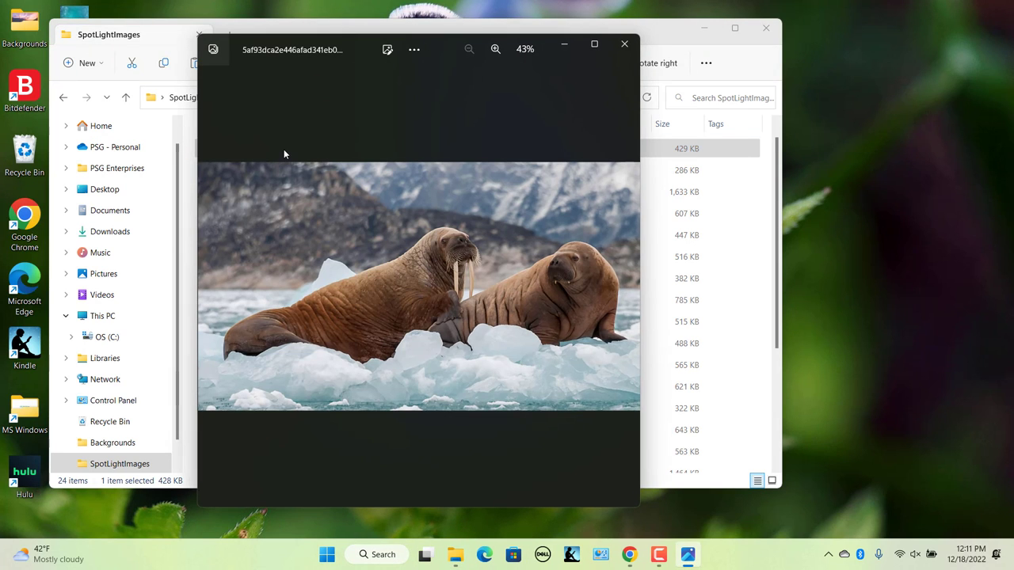
{"action": "mouse_move", "coordinate": [285, 154]}
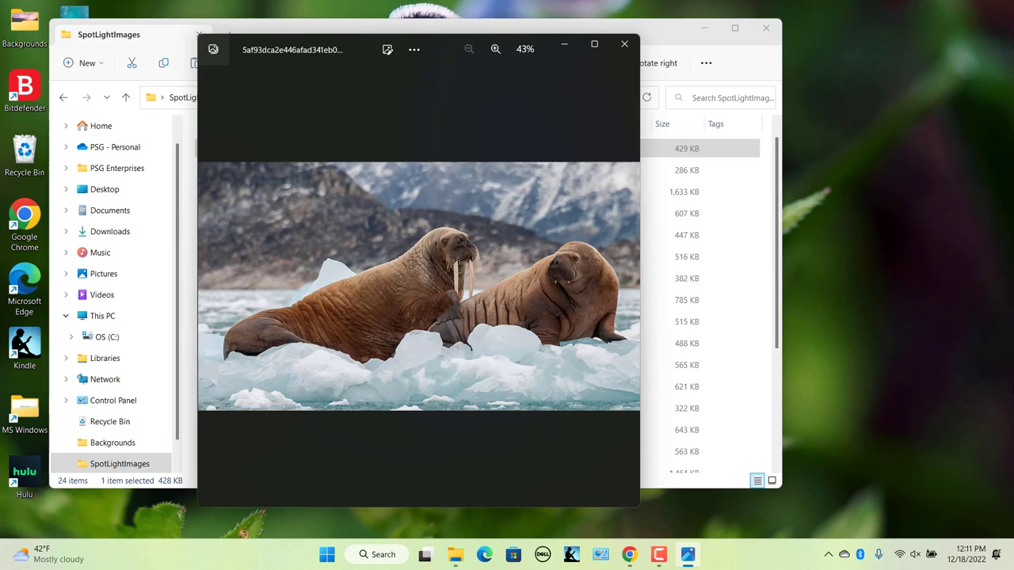
{"action": "left_click", "coordinate": [624, 43]}
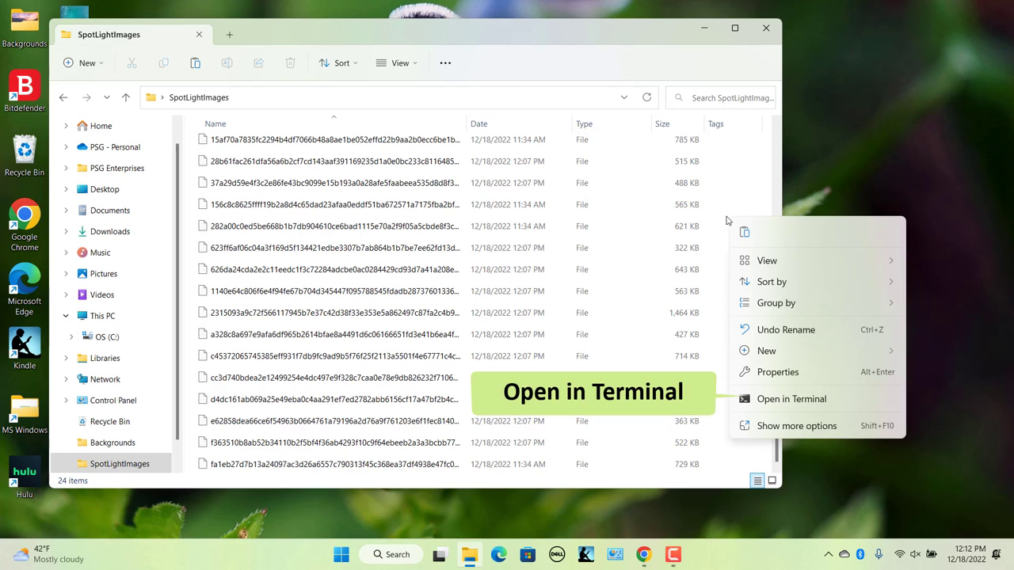
{"action": "mouse_move", "coordinate": [790, 318]}
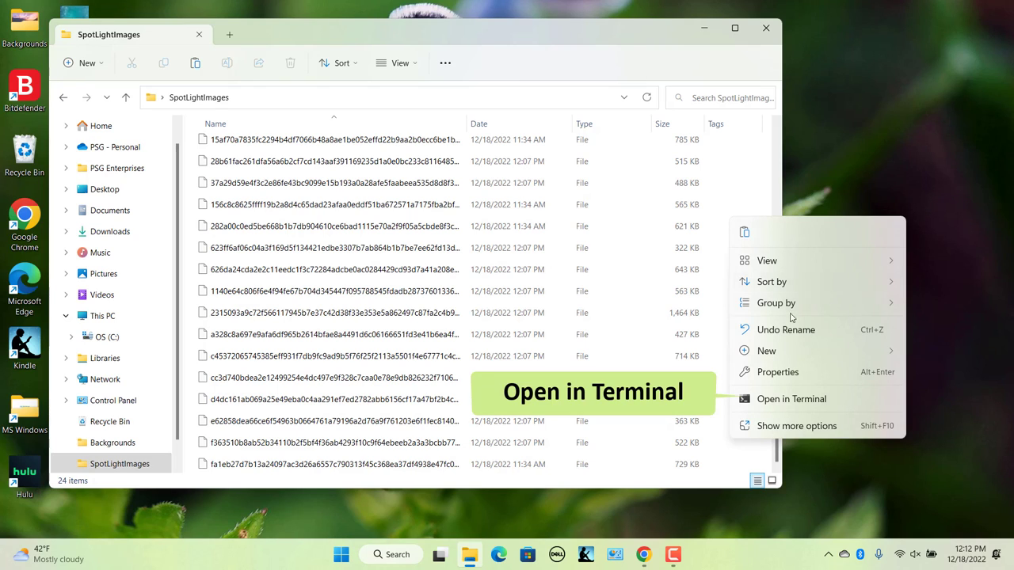
- Run dir | rename-item -NewName {$_.name + ".jpg"} in a SpotLightImages terminal
{"action": "left_click", "coordinate": [791, 399]}
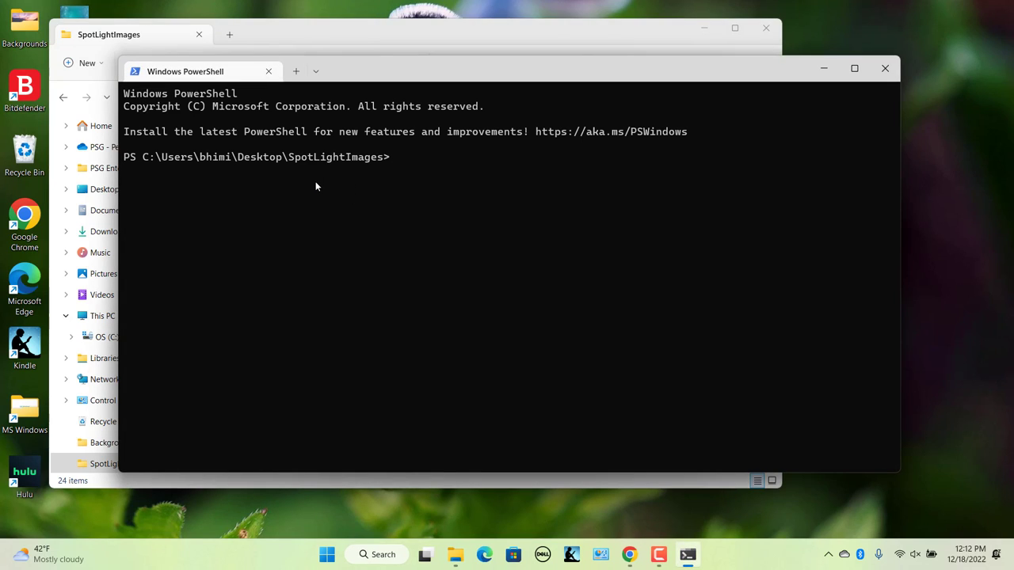
{"action": "mouse_move", "coordinate": [325, 195]}
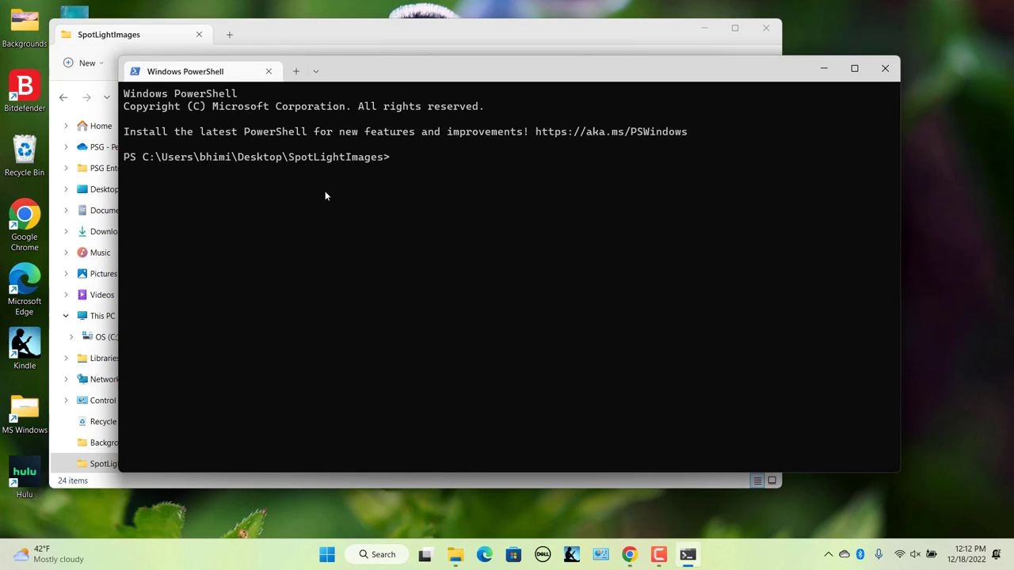
{"action": "left_click", "coordinate": [388, 156]}
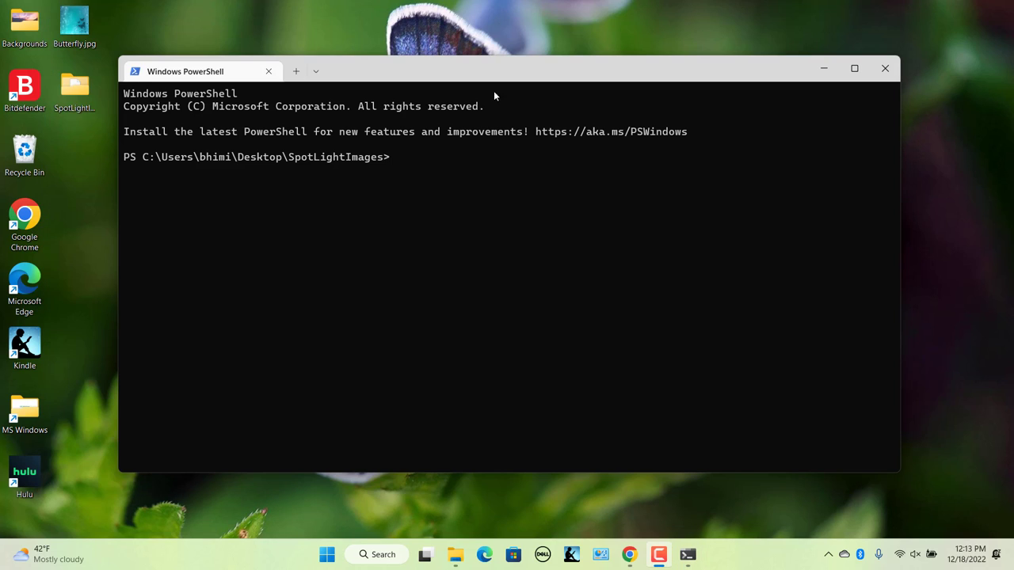
{"action": "type", "text": "dir | rename-item -NewName {$_.name + \".jpg\"}"}
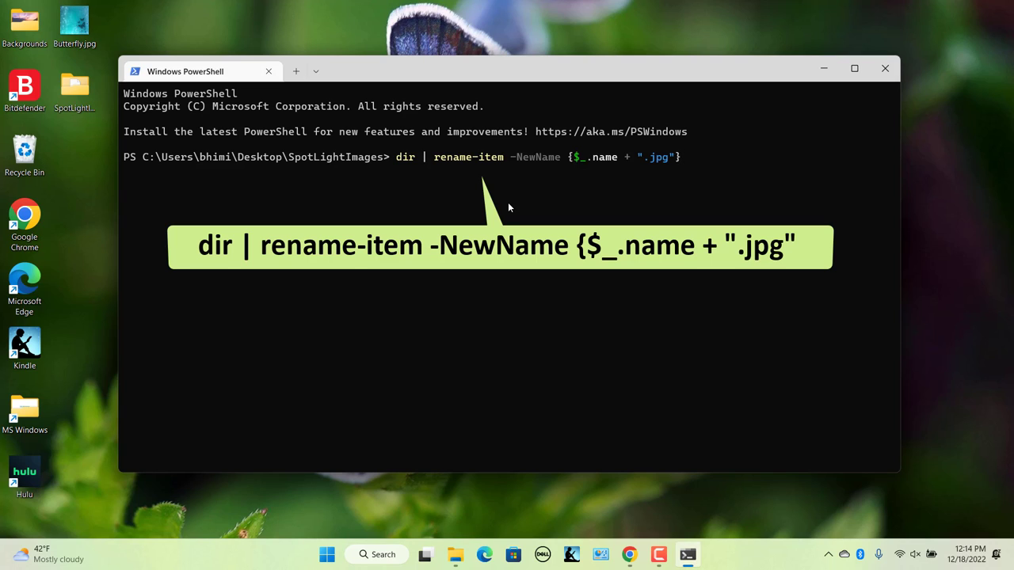
{"action": "key", "text": "Return"}
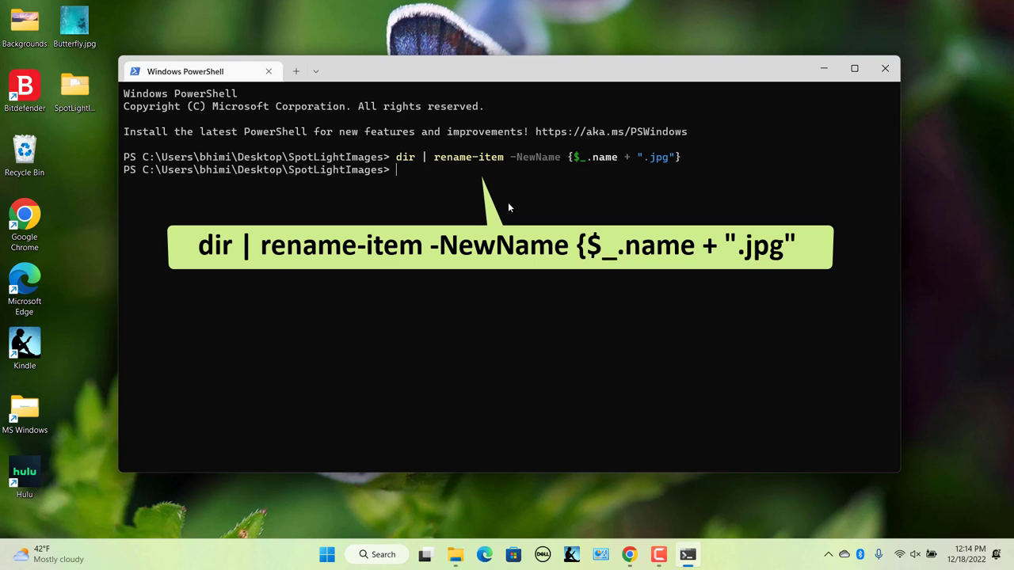
{"action": "mouse_move", "coordinate": [885, 69]}
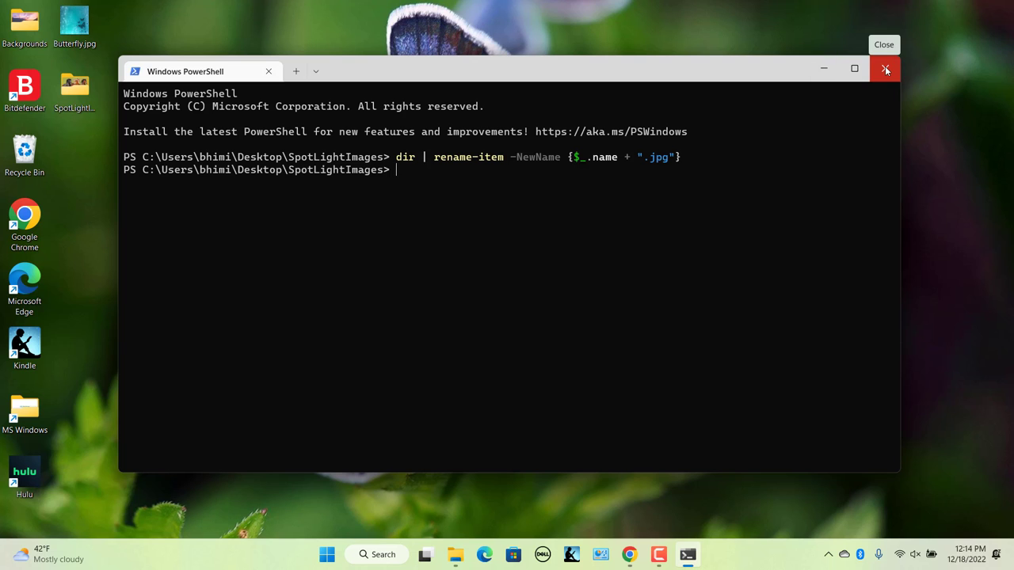
{"action": "left_click", "coordinate": [885, 69]}
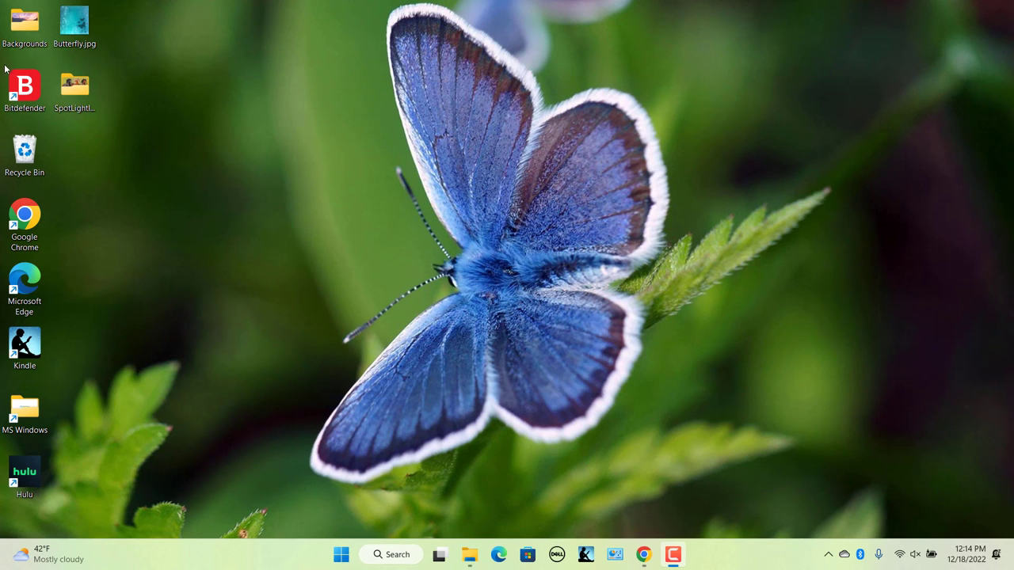
- Display SpotLightImages files as Large icons thumbnails, then close the folder window
{"action": "double_click", "coordinate": [74, 82]}
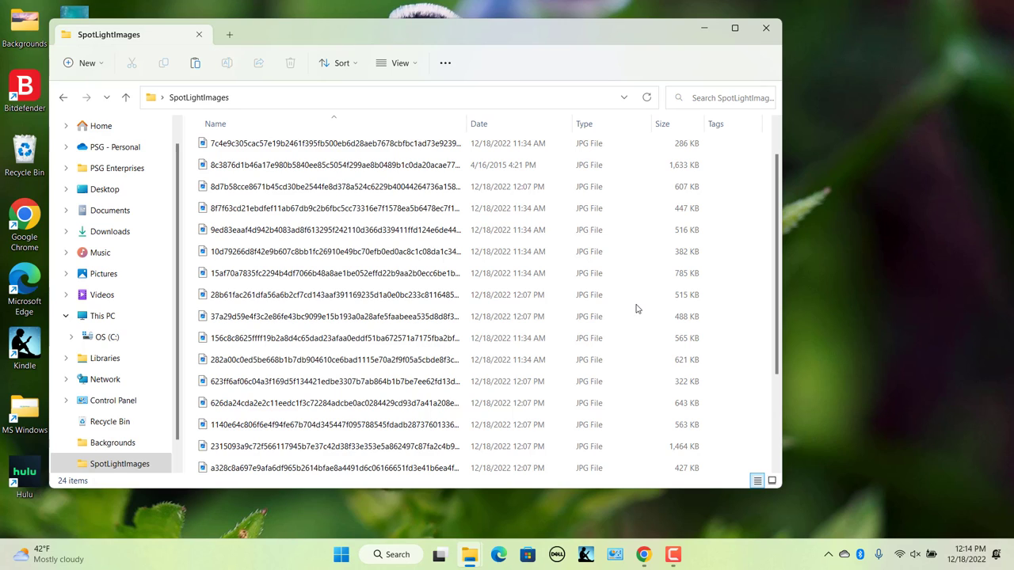
{"action": "mouse_move", "coordinate": [399, 62]}
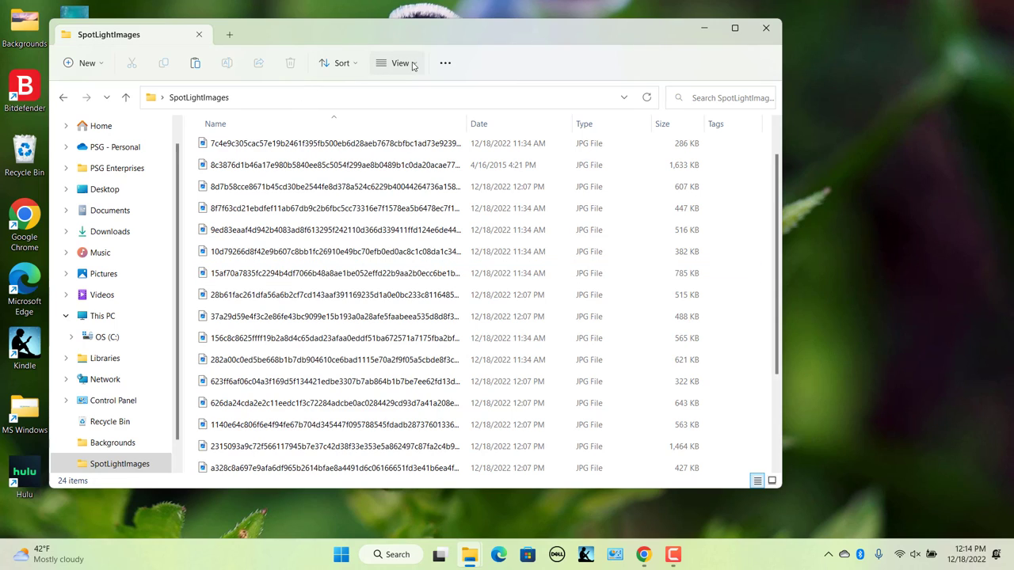
{"action": "left_click", "coordinate": [400, 62]}
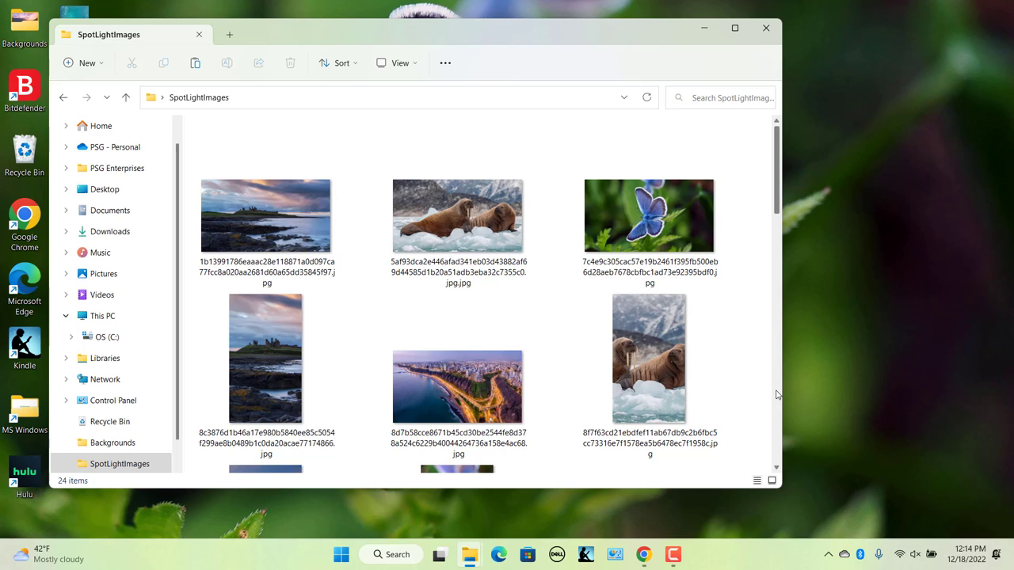
{"action": "left_click", "coordinate": [650, 358]}
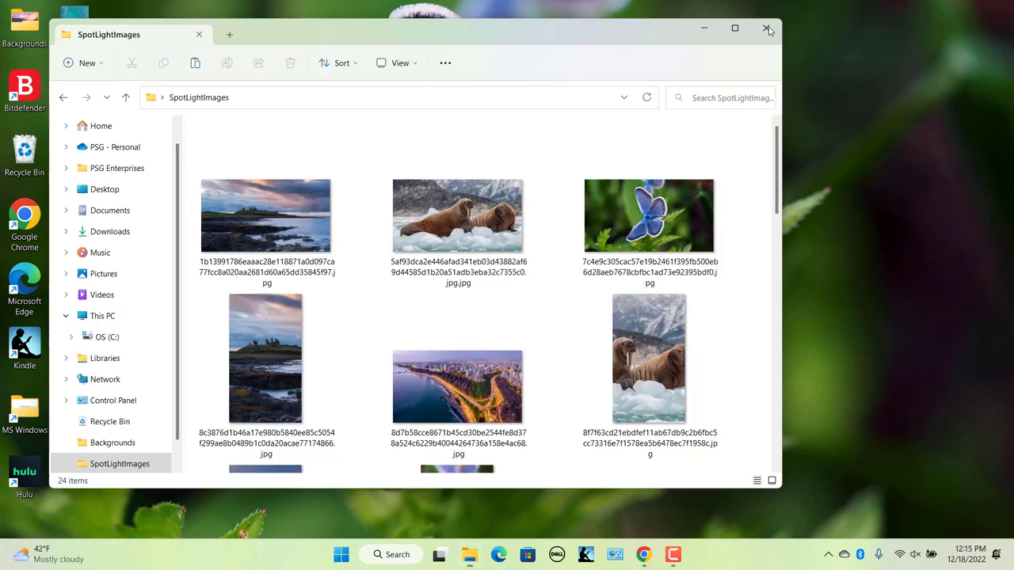
{"action": "left_click", "coordinate": [766, 29]}
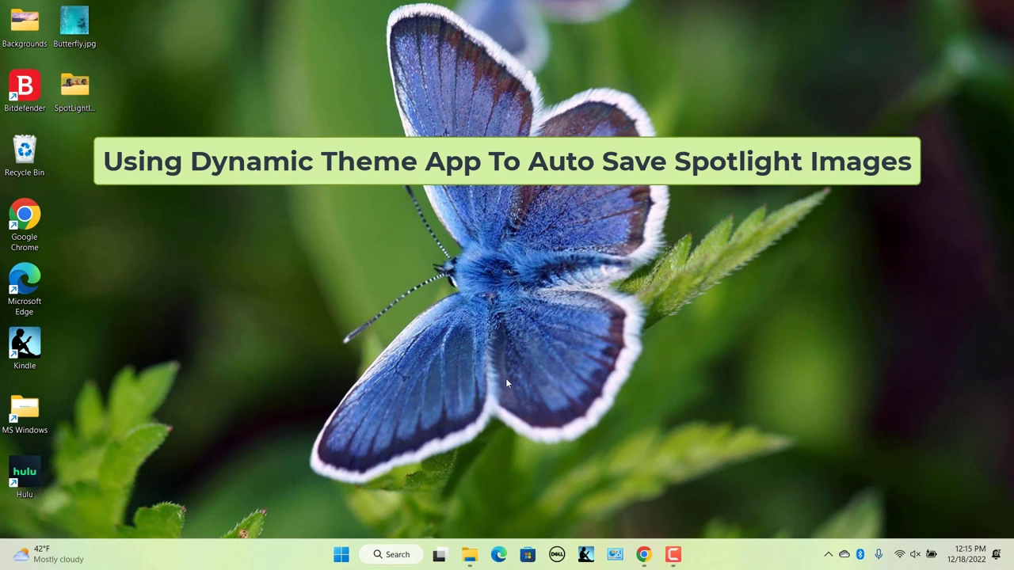
{"action": "mouse_move", "coordinate": [563, 423]}
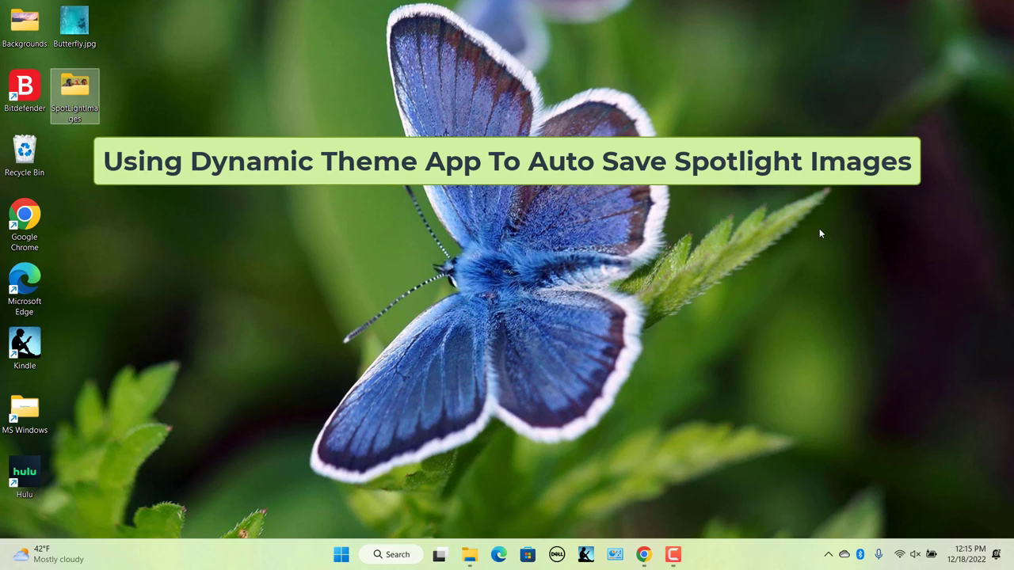
{"action": "mouse_move", "coordinate": [467, 486]}
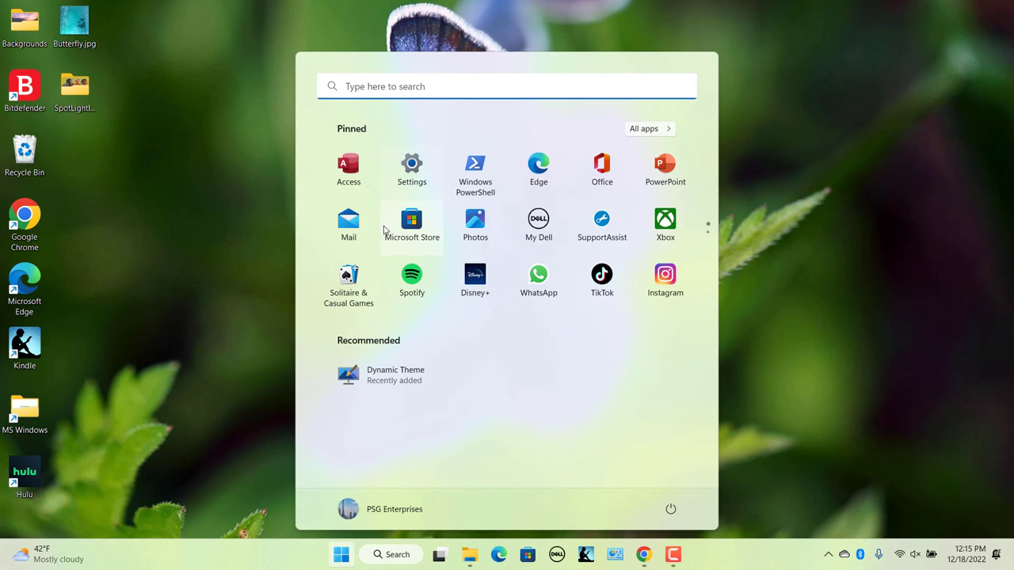
- Check Dynamic Theme in Microsoft Store, then launch it from Start's Recommended list
{"action": "left_click", "coordinate": [411, 225]}
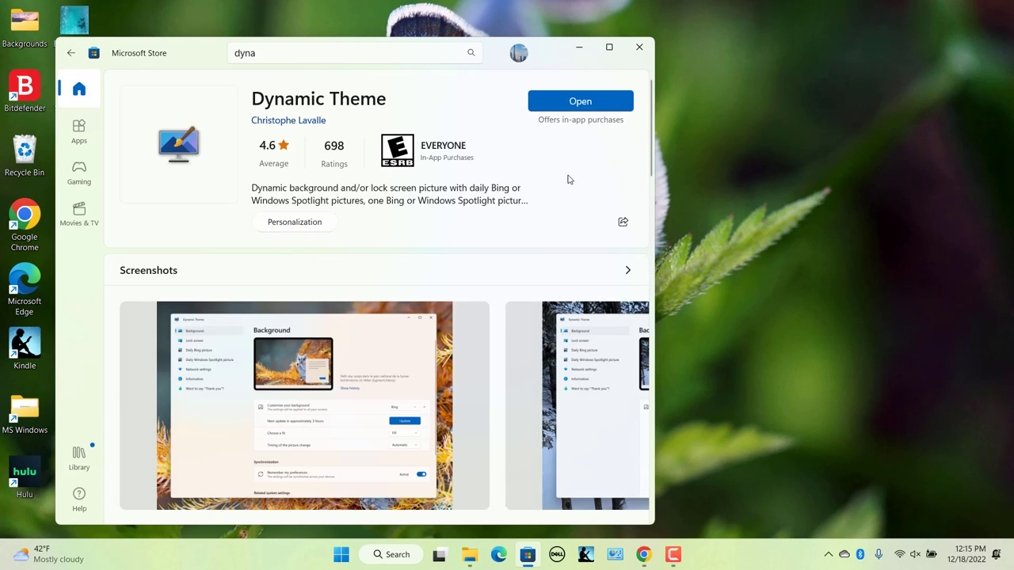
{"action": "left_click", "coordinate": [341, 554]}
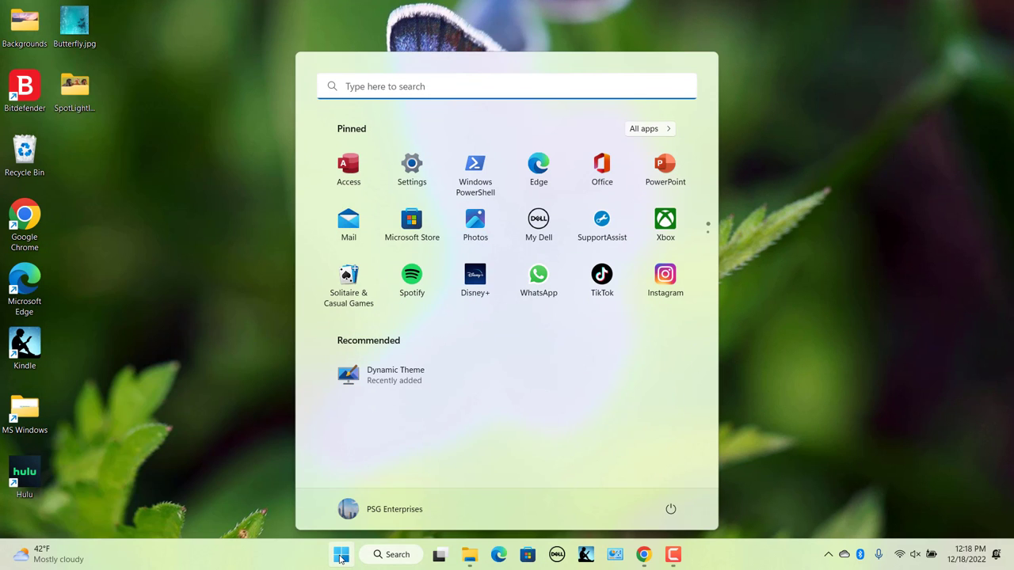
{"action": "mouse_move", "coordinate": [388, 379]}
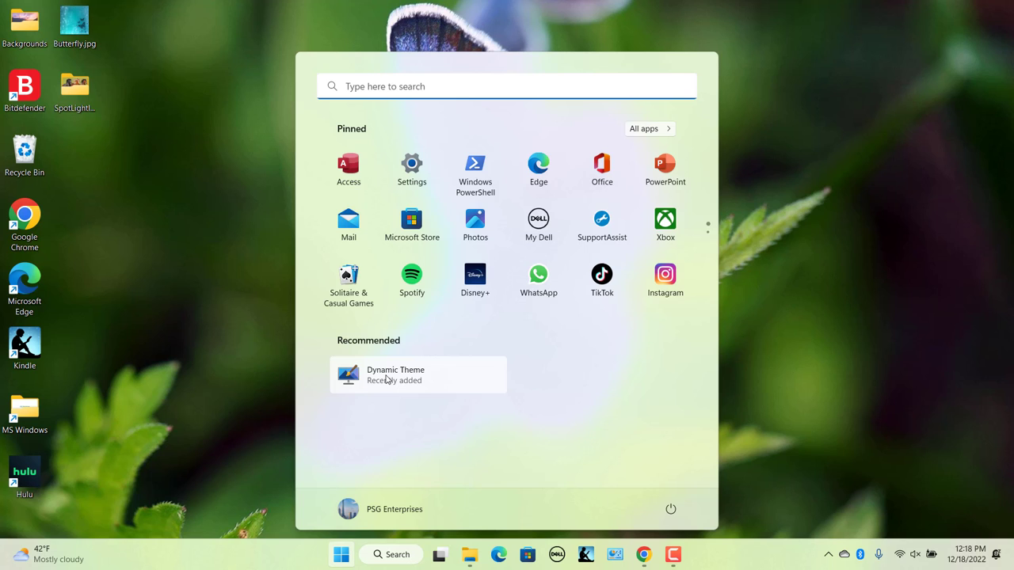
{"action": "left_click", "coordinate": [417, 374]}
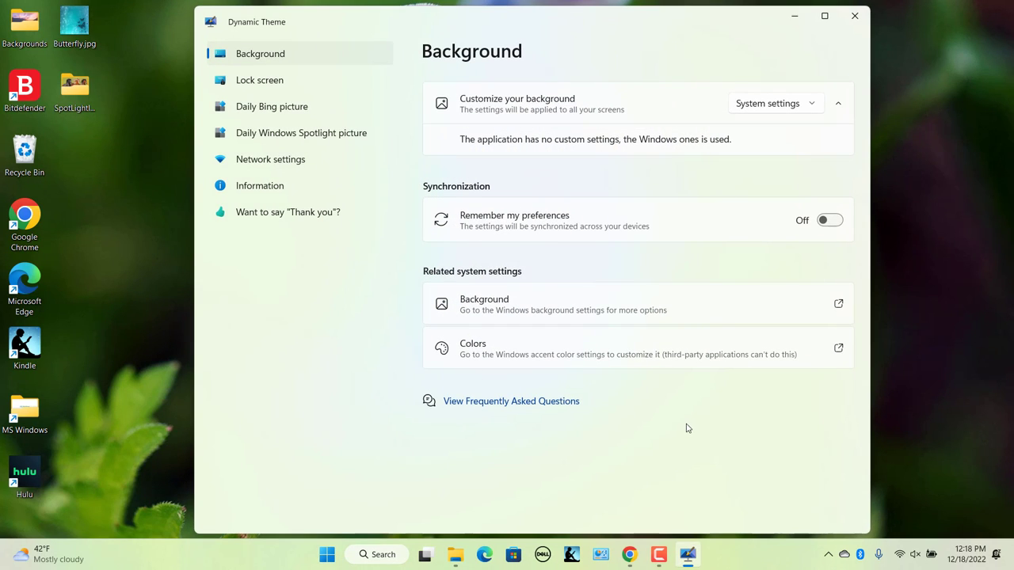
- Open the Daily Windows Spotlight picture page in Dynamic Theme
{"action": "left_click", "coordinate": [301, 133]}
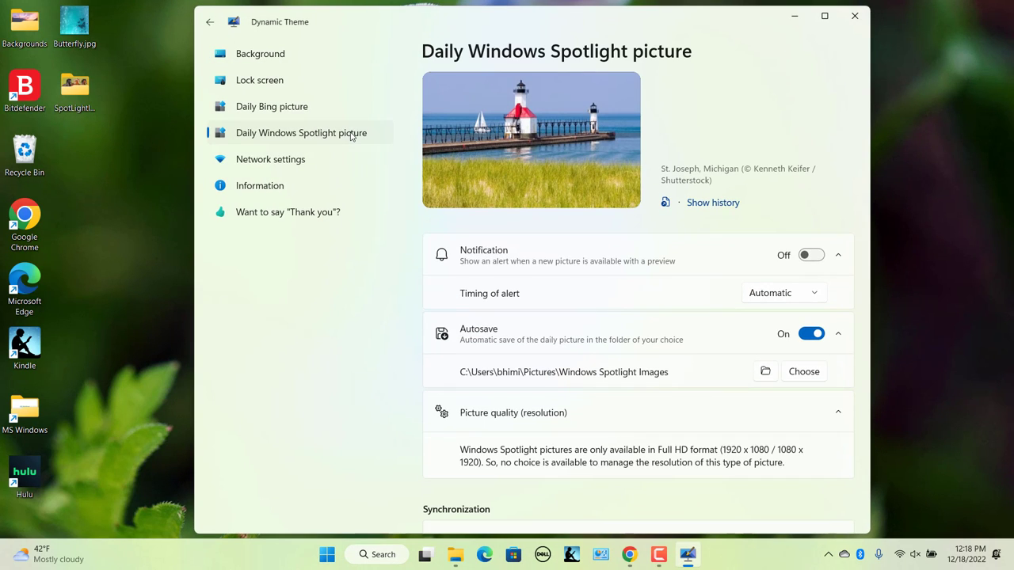
{"action": "mouse_move", "coordinate": [803, 346]}
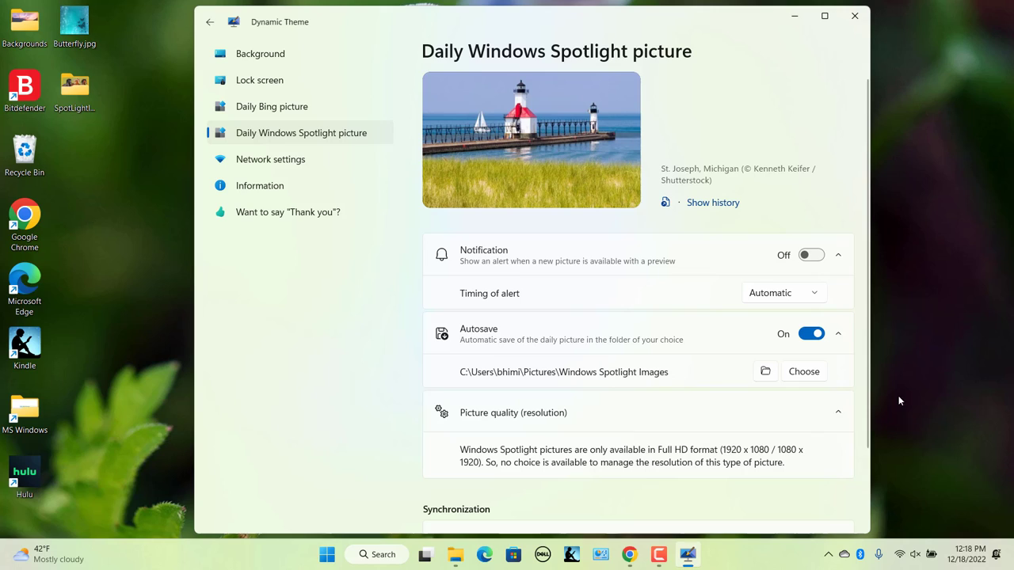
{"action": "mouse_move", "coordinate": [799, 392]}
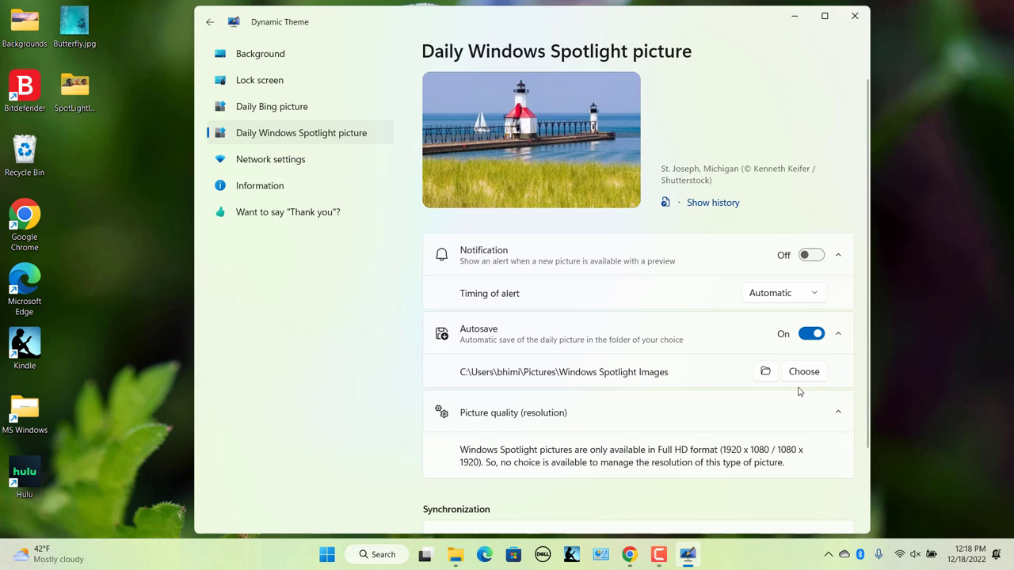
{"action": "mouse_move", "coordinate": [888, 20]}
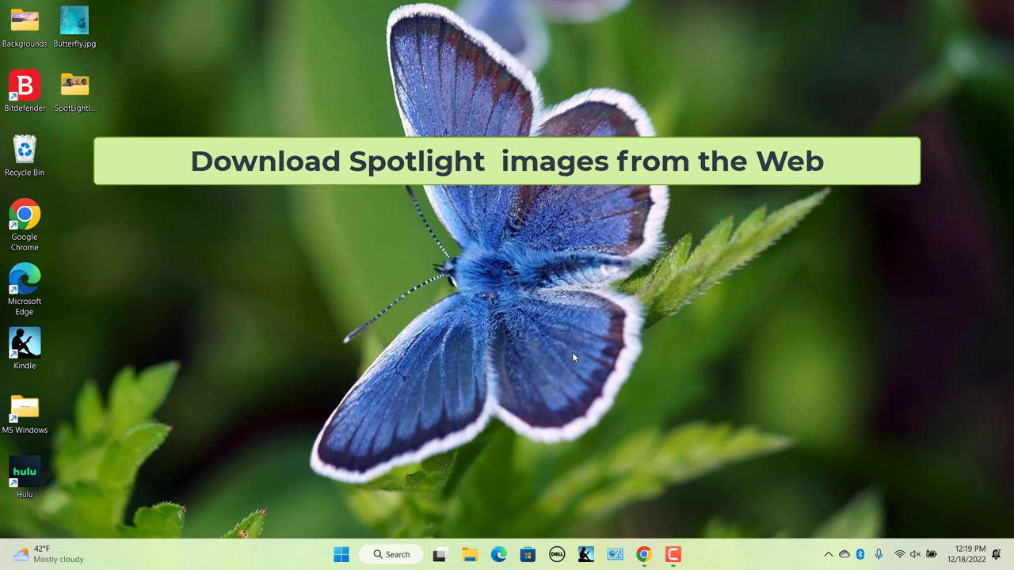
{"action": "mouse_move", "coordinate": [639, 248]}
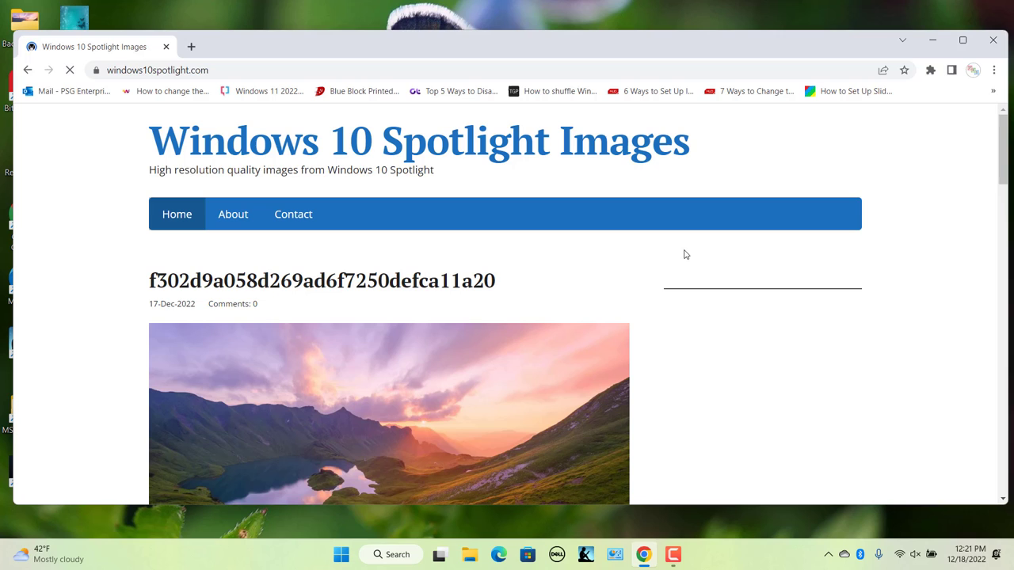
- Search the site for 'beach' and open the Fiji palm trees at sunset result
{"action": "scroll", "scroll_direction": "down", "scroll_amount": 3}
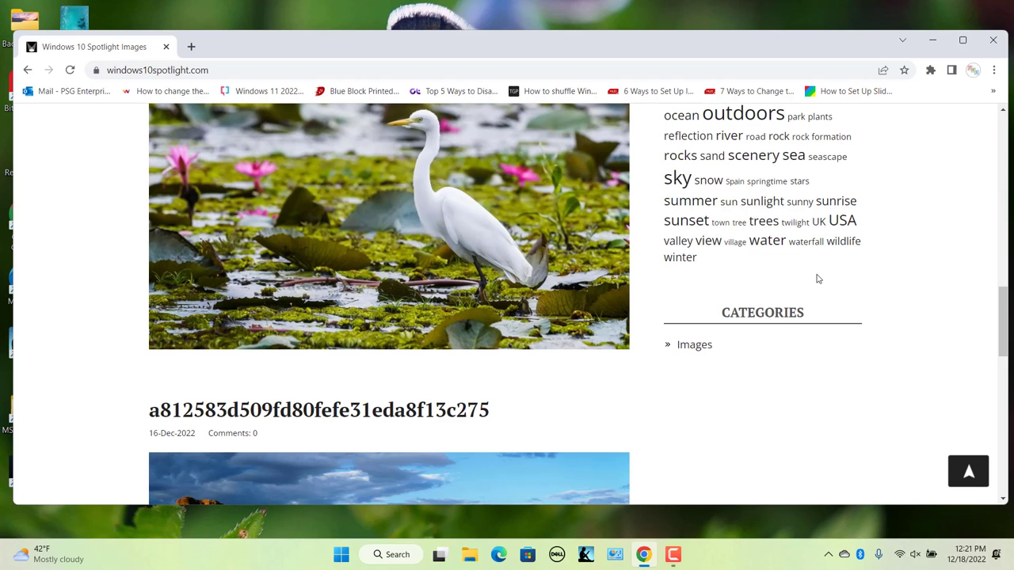
{"action": "mouse_move", "coordinate": [711, 171]}
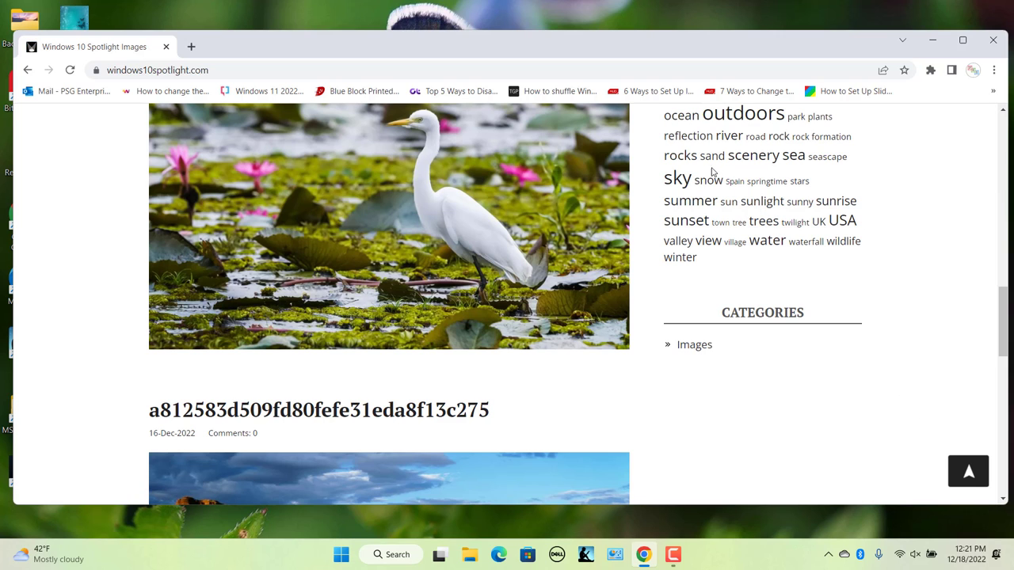
{"action": "mouse_move", "coordinate": [677, 178]}
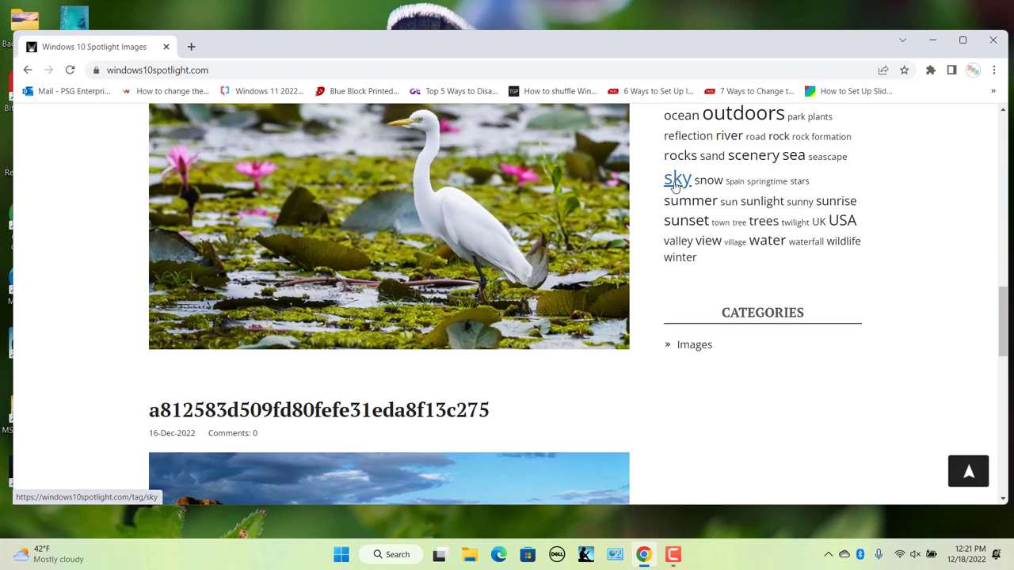
{"action": "left_click", "coordinate": [694, 344]}
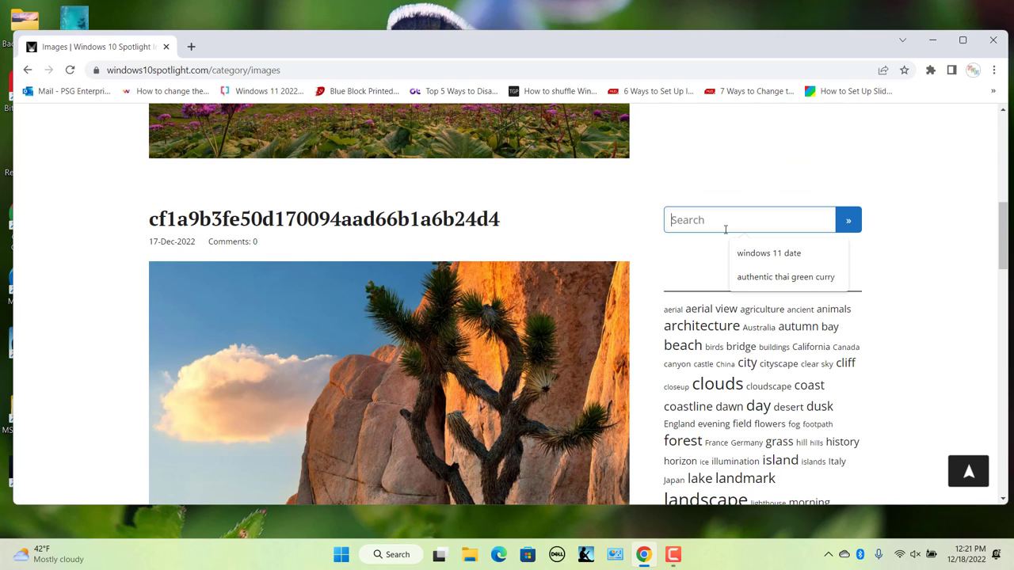
{"action": "left_click", "coordinate": [682, 345]}
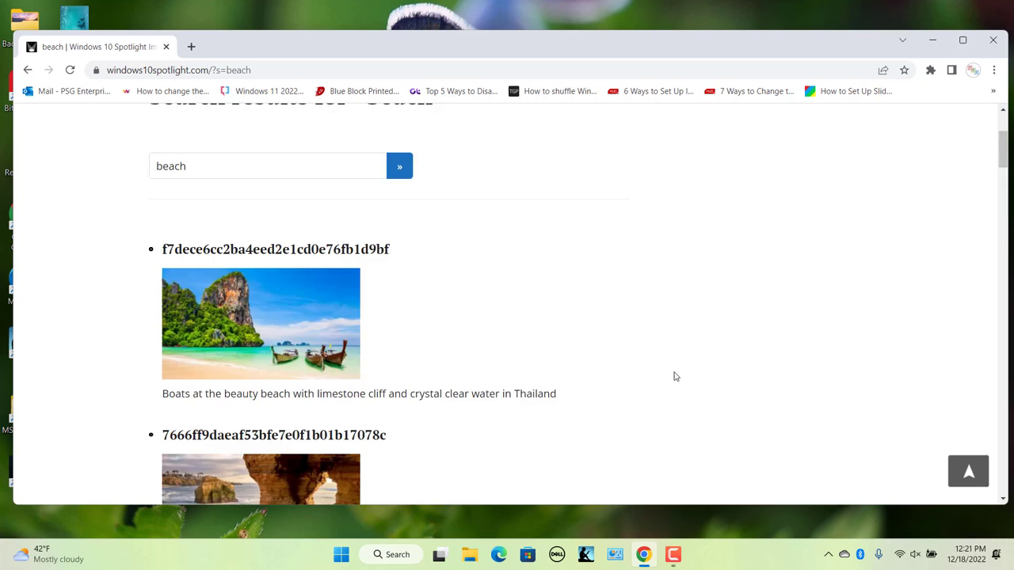
{"action": "scroll", "scroll_direction": "down", "scroll_amount": 3}
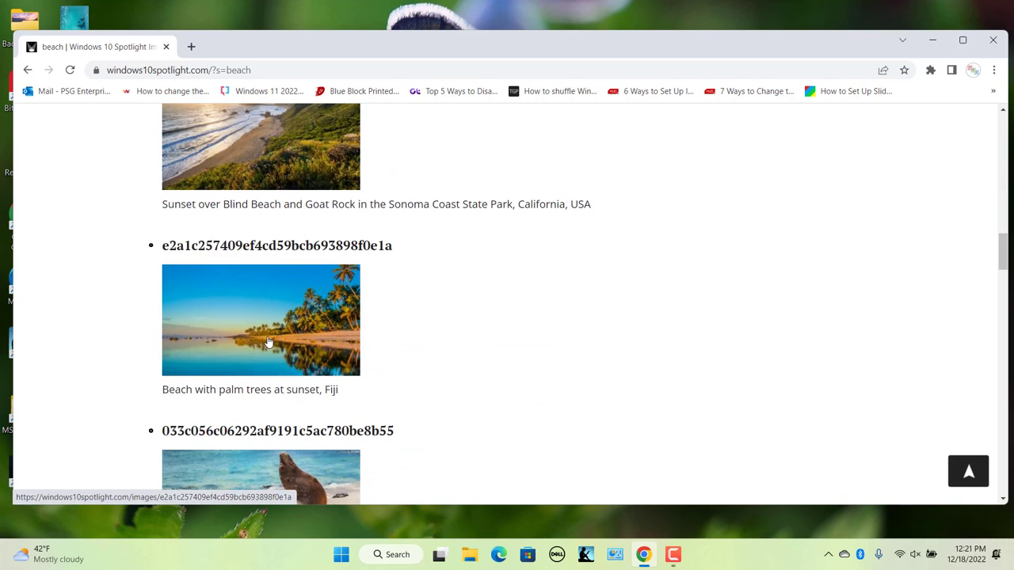
{"action": "left_click", "coordinate": [260, 320]}
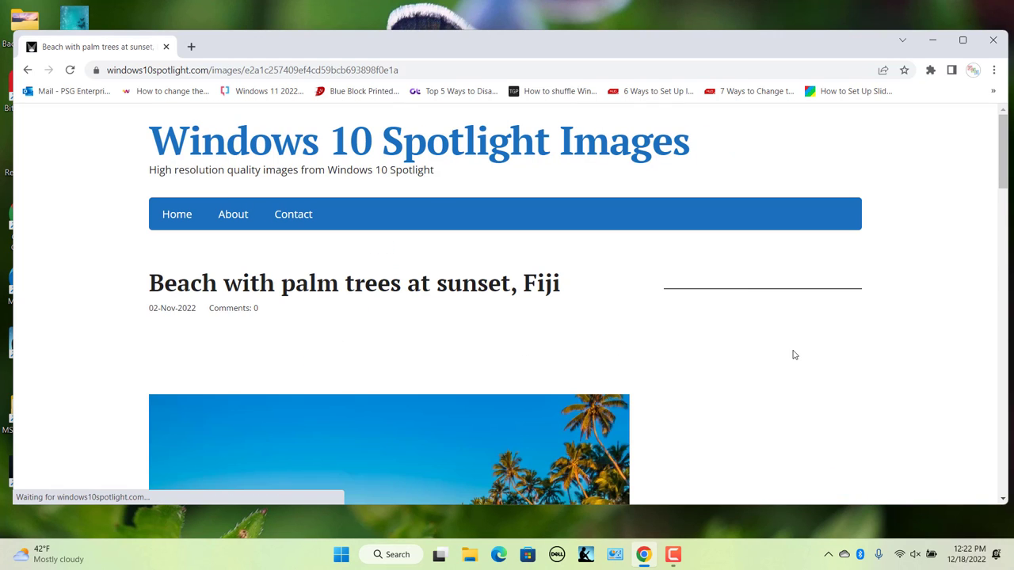
- Enlarge the Fiji beach picture and save it as JPG into Desktop\Backgrounds
{"action": "scroll", "scroll_direction": "down", "scroll_amount": 3}
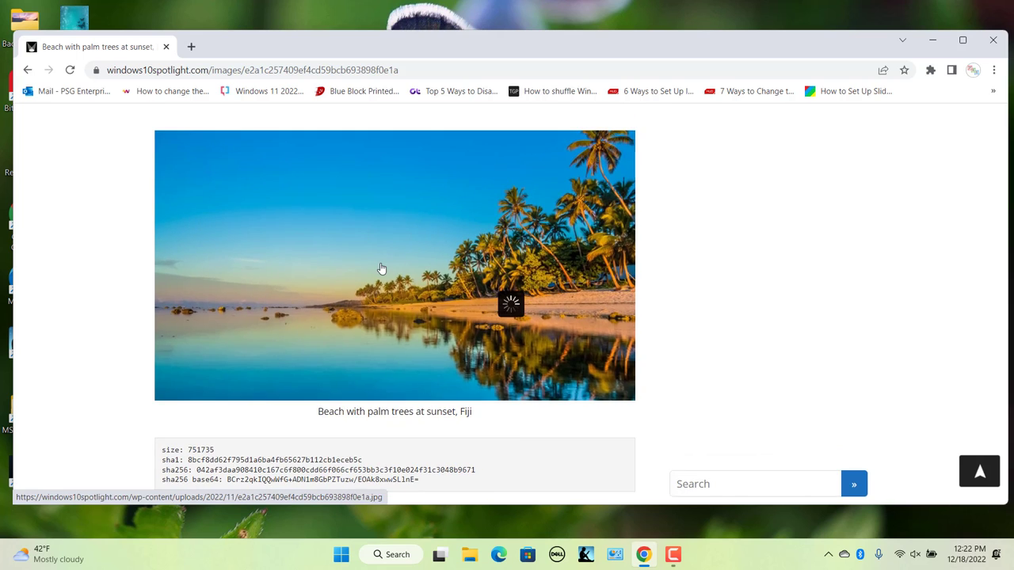
{"action": "left_click", "coordinate": [394, 265]}
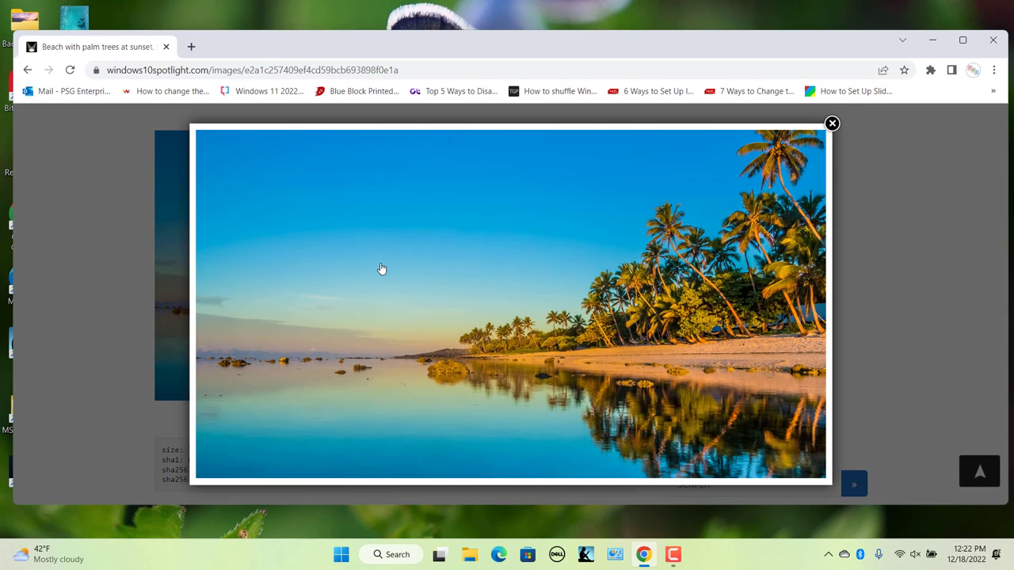
{"action": "mouse_move", "coordinate": [519, 313]}
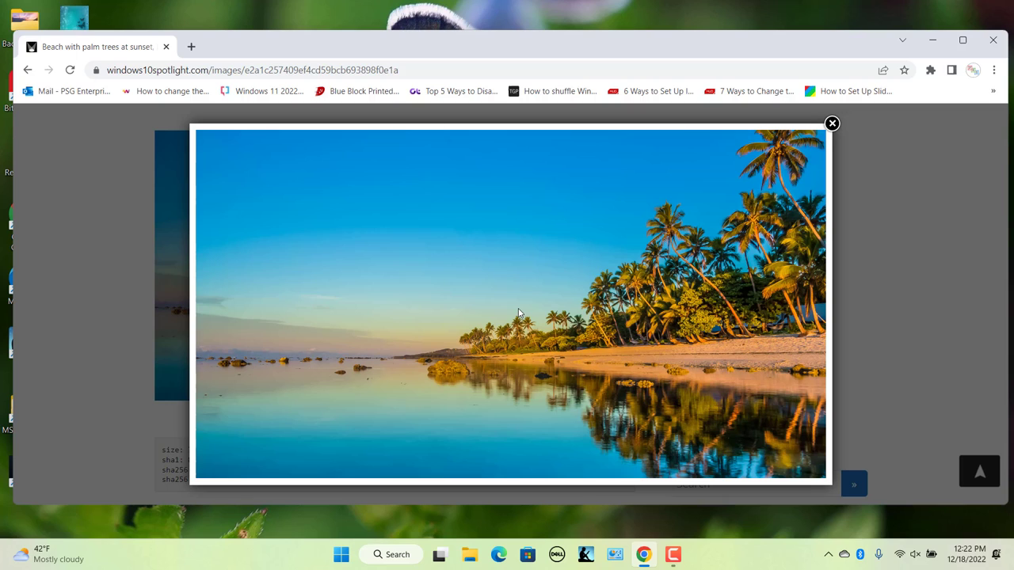
{"action": "right_click", "coordinate": [515, 286]}
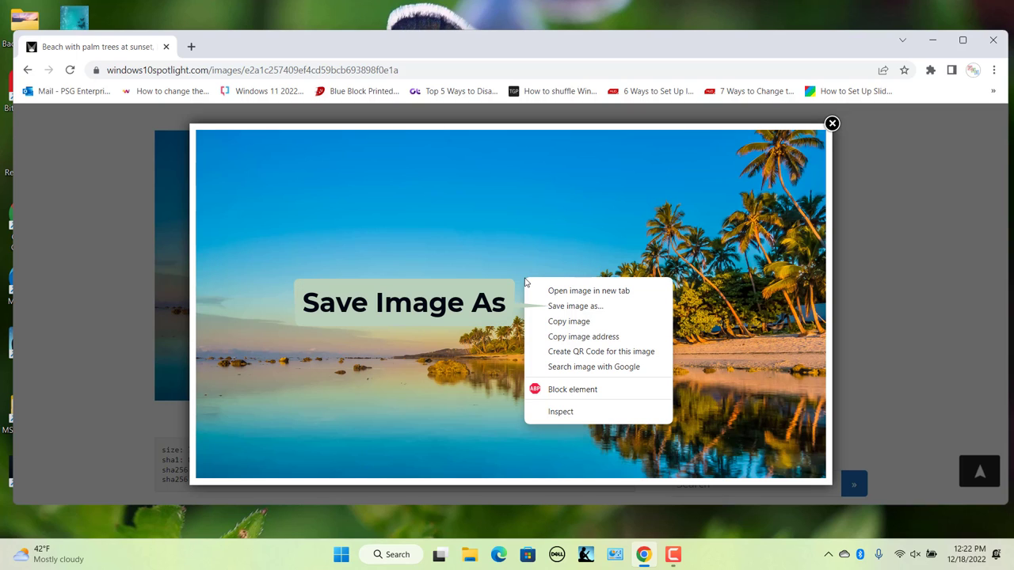
{"action": "left_click", "coordinate": [576, 306]}
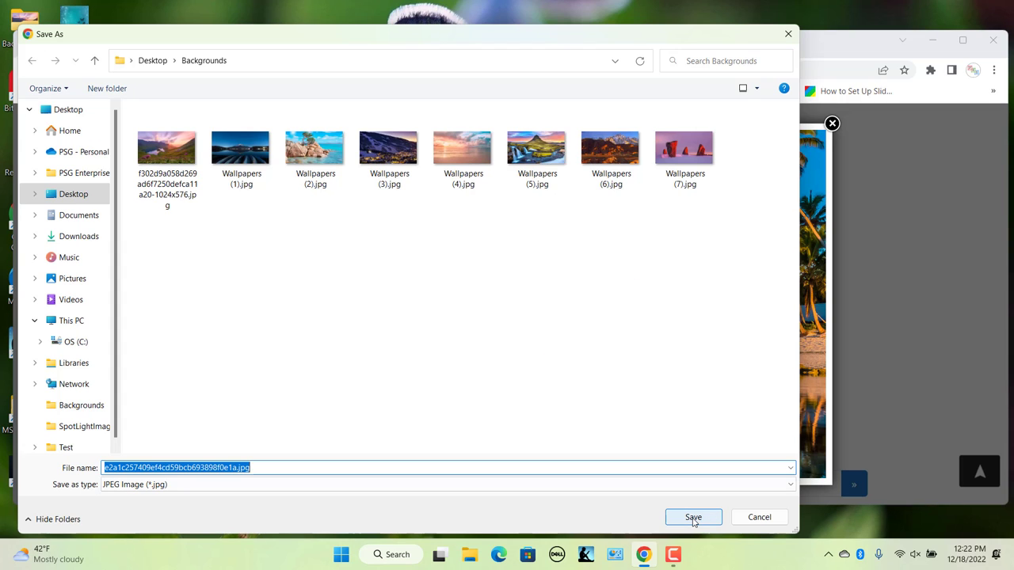
{"action": "left_click", "coordinate": [693, 517]}
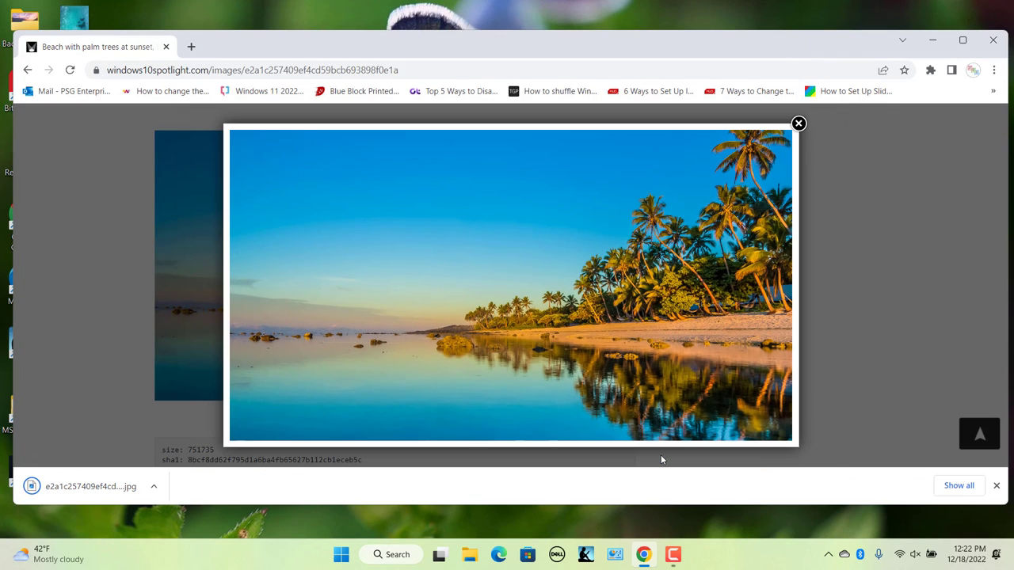
{"action": "mouse_move", "coordinate": [862, 370]}
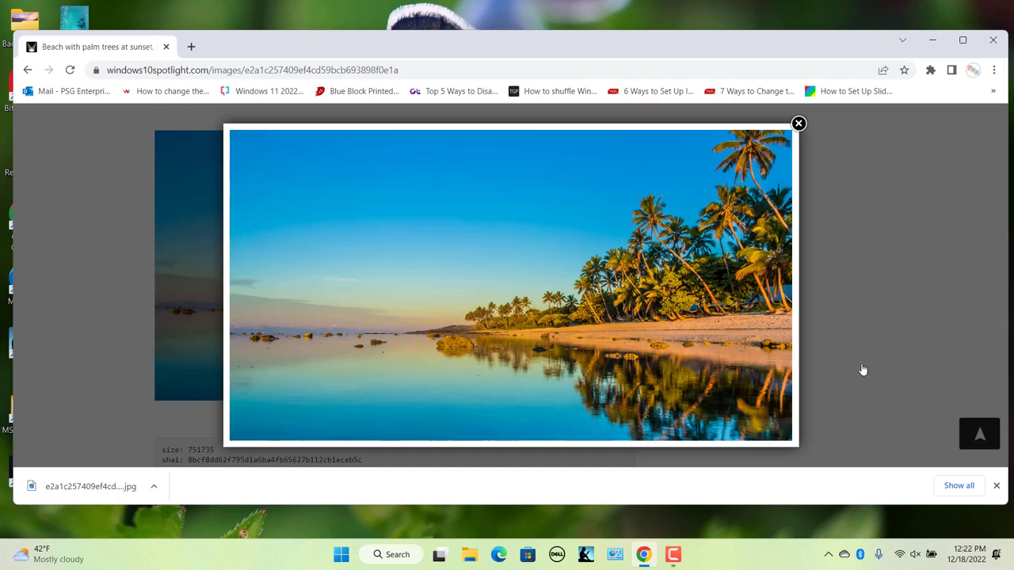
{"action": "mouse_move", "coordinate": [899, 345]}
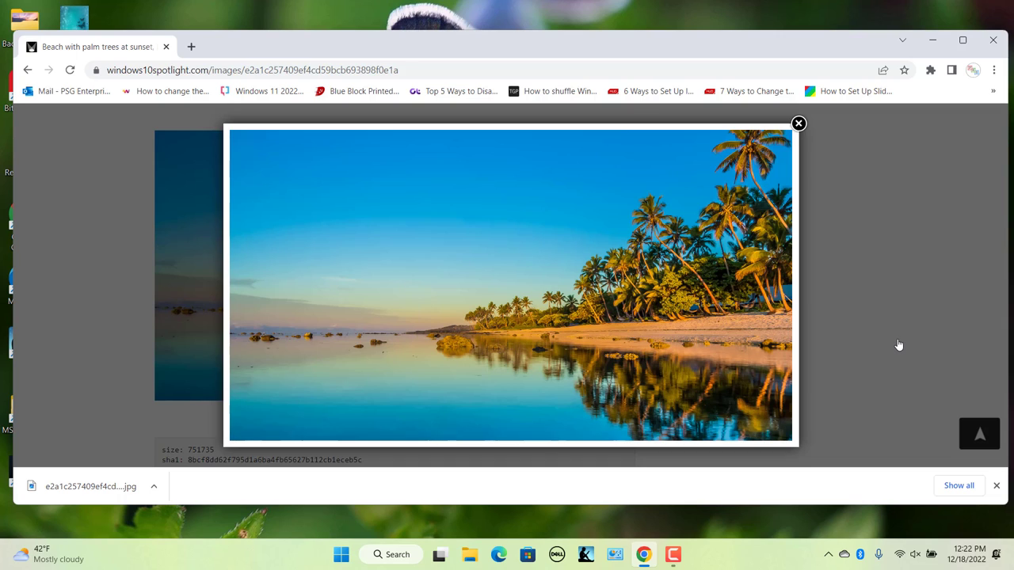
{"action": "mouse_move", "coordinate": [958, 485]}
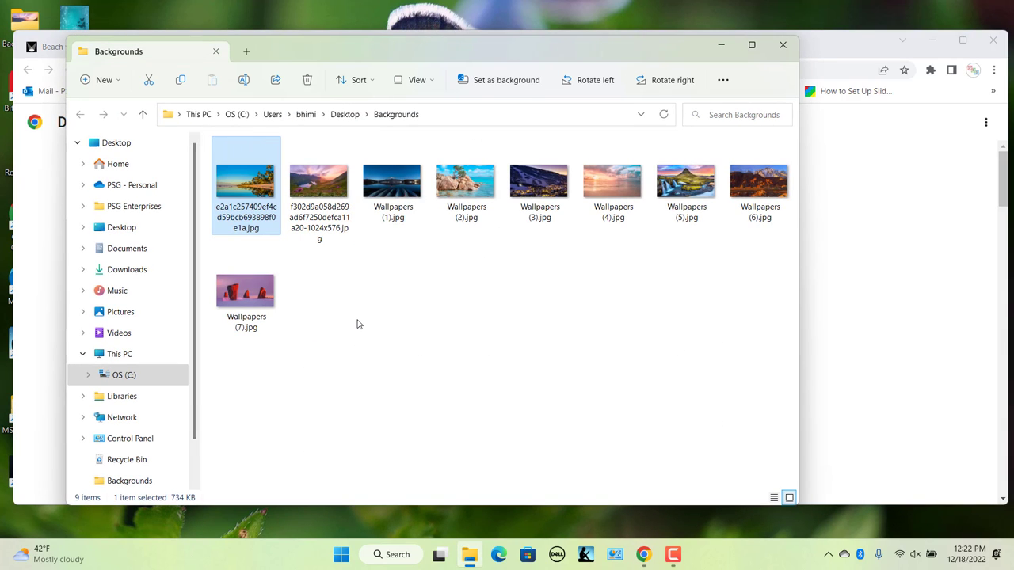
{"action": "mouse_move", "coordinate": [265, 196]}
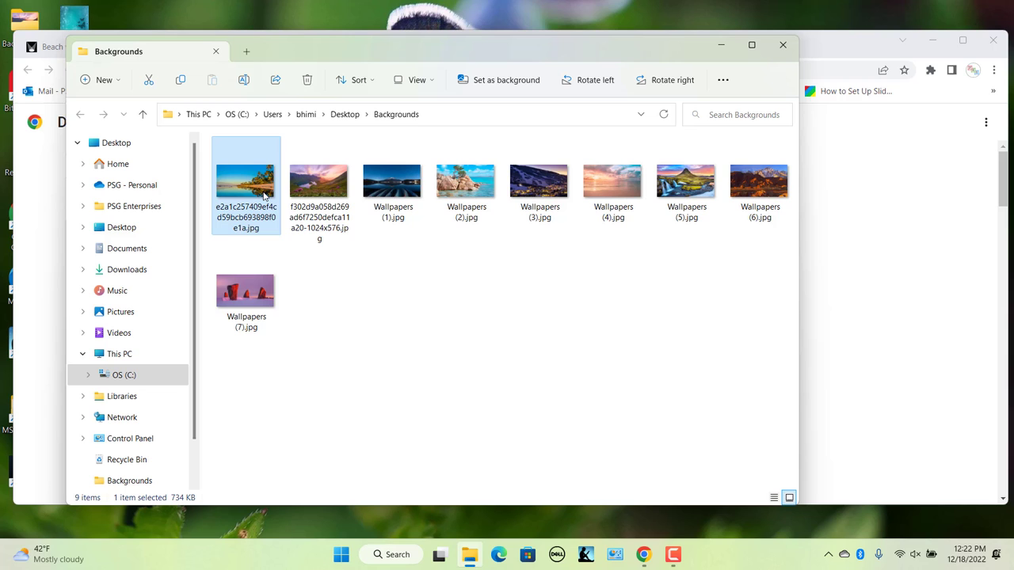
{"action": "mouse_move", "coordinate": [246, 187]}
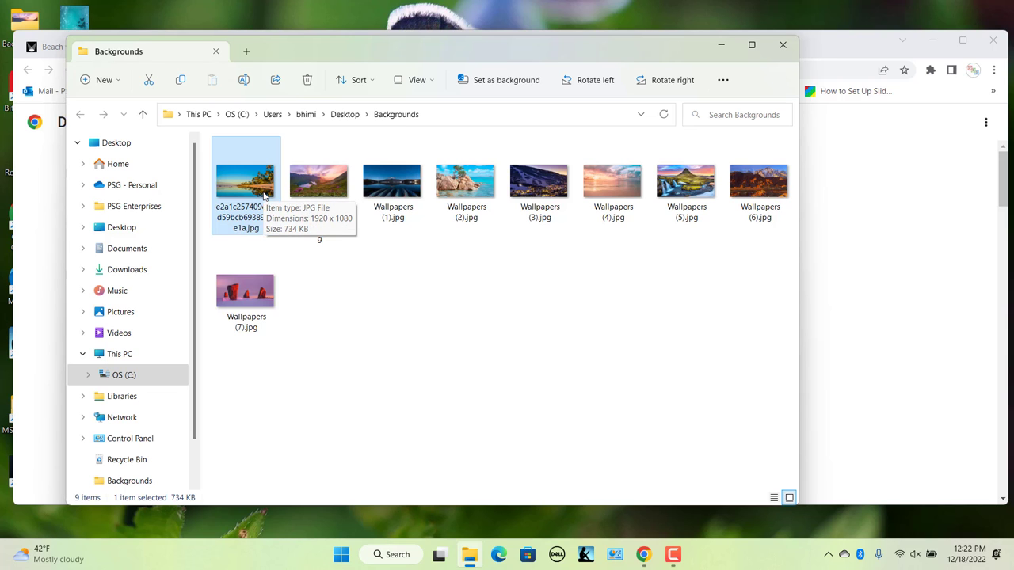